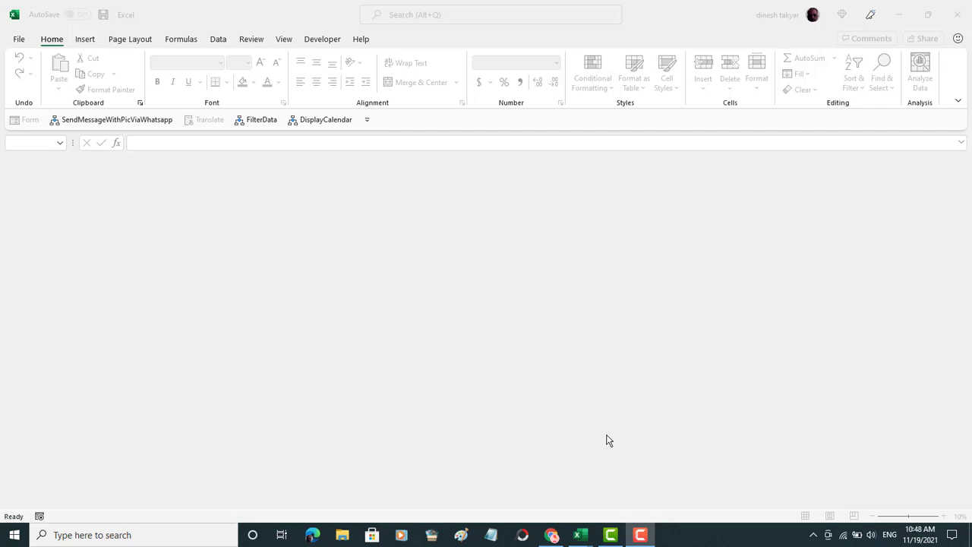
mouse_move(252, 284)
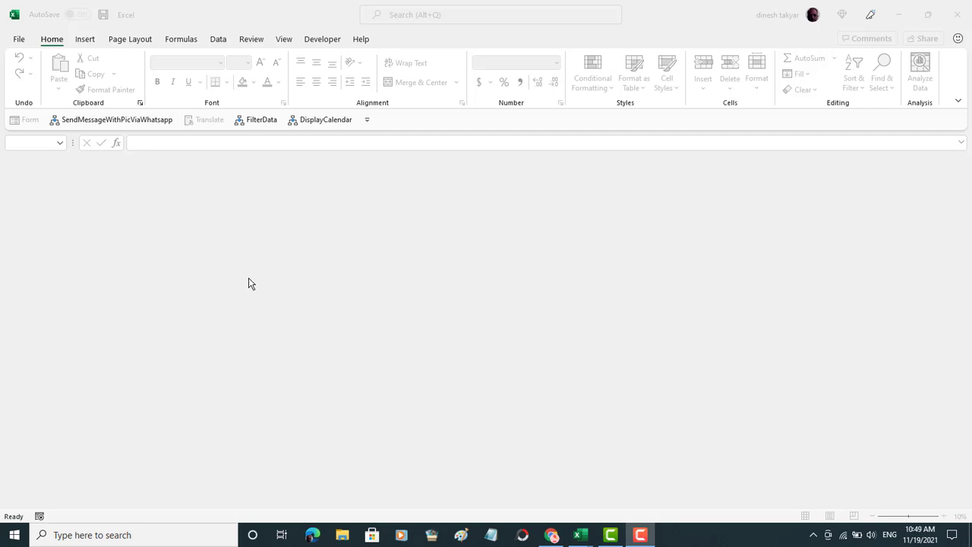
mouse_move(109, 61)
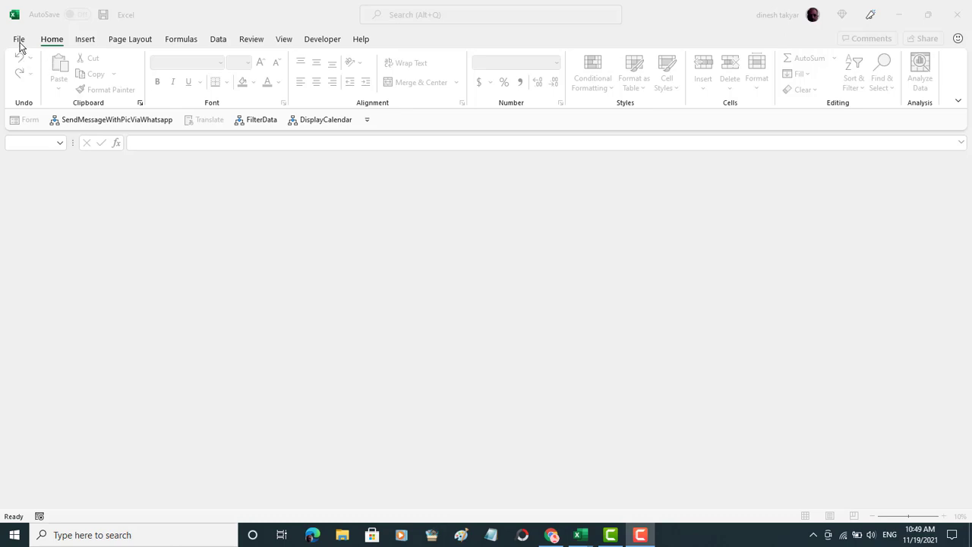
Open the recent workbook Using-TextBox-Change-Event.xlsm from the File start page
click(18, 39)
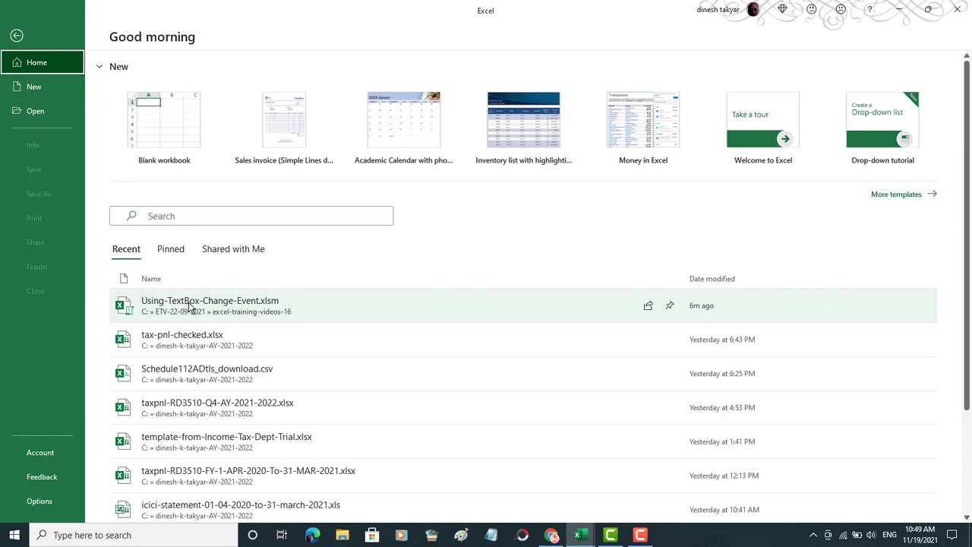
mouse_move(210, 300)
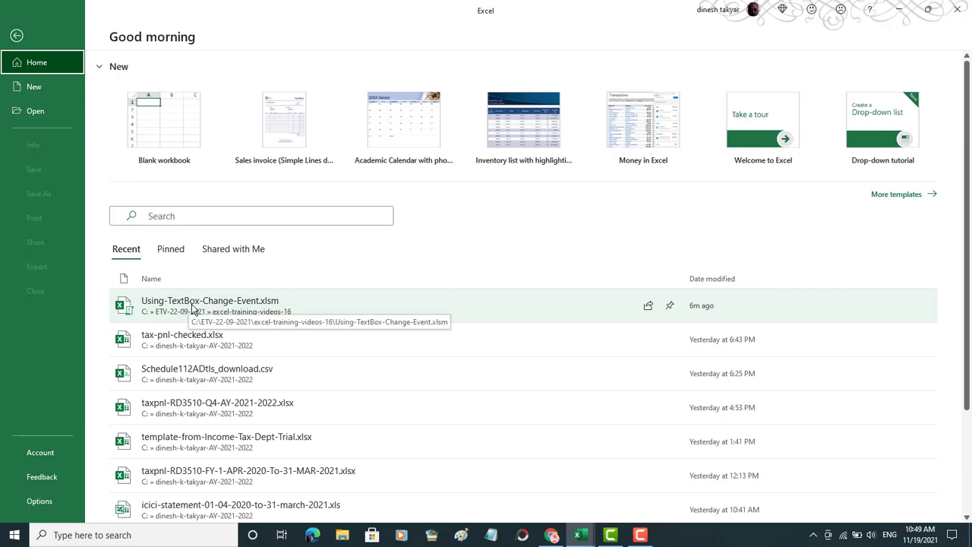
click(210, 300)
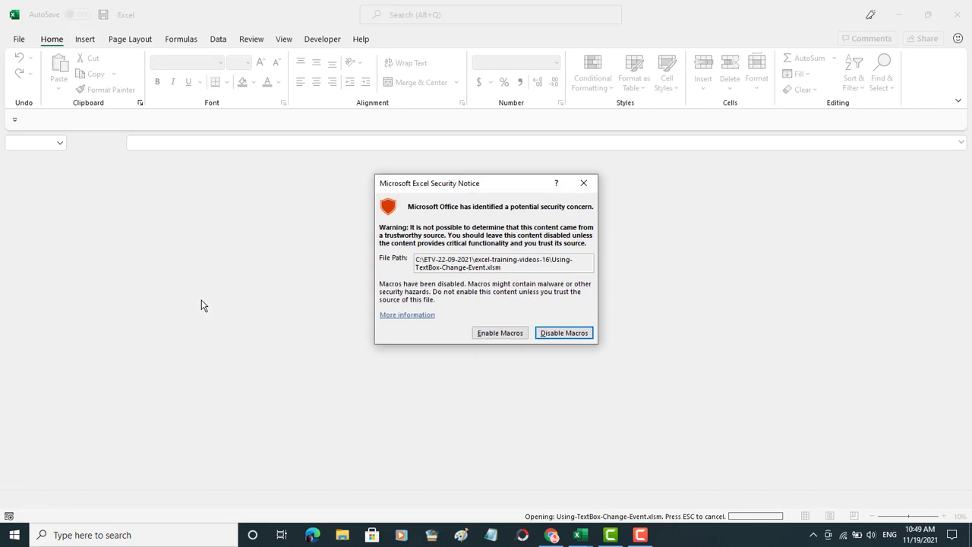
mouse_move(404, 196)
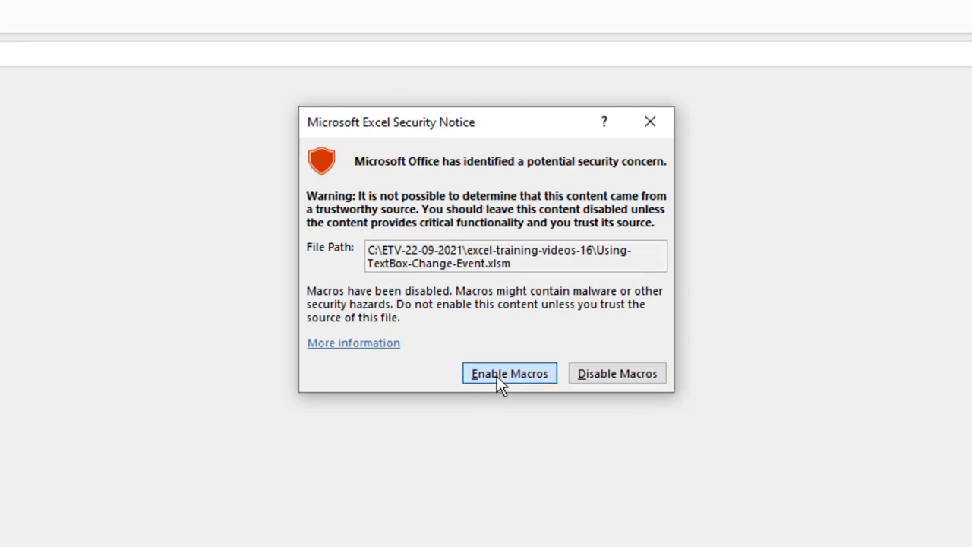
Enable macros, acknowledge the start-cell prompt, and select A2 under Mobile No
click(508, 374)
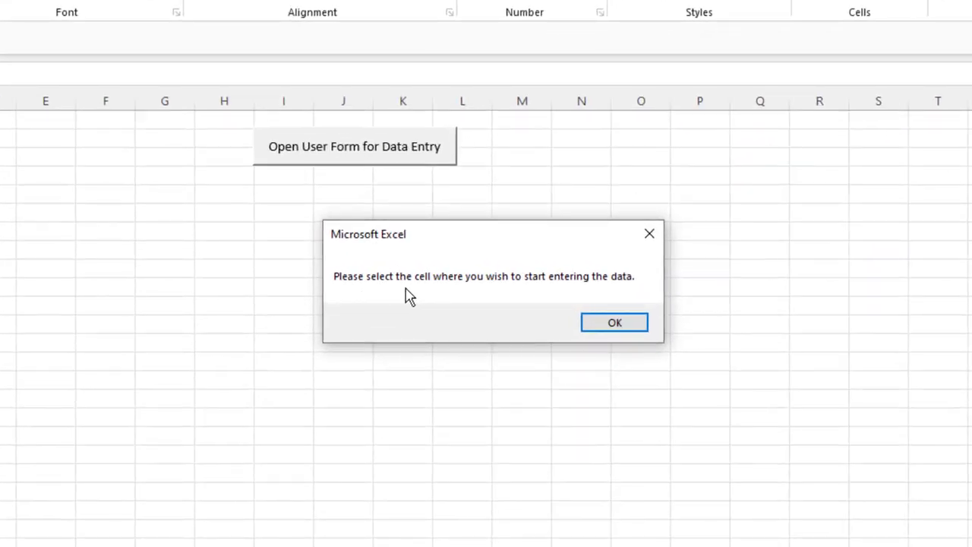
mouse_move(493, 297)
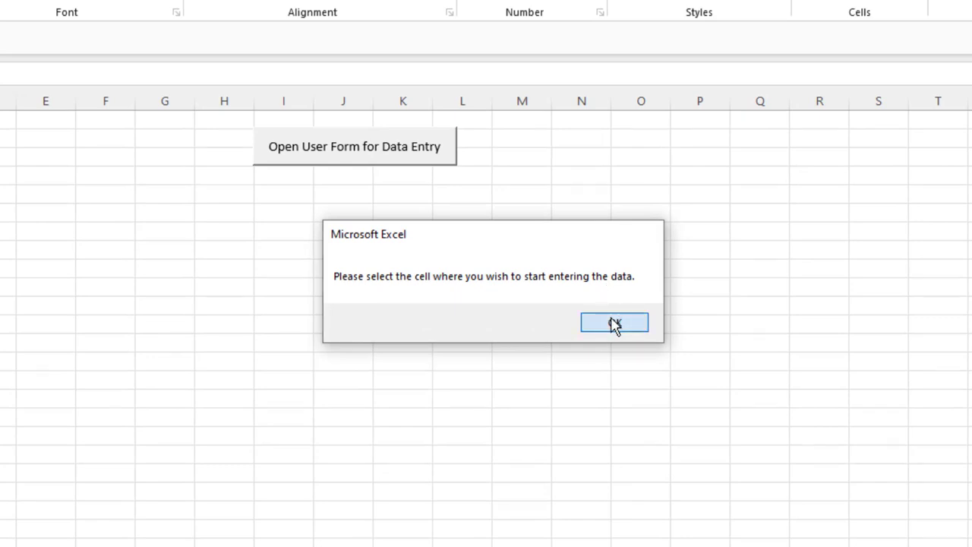
click(614, 322)
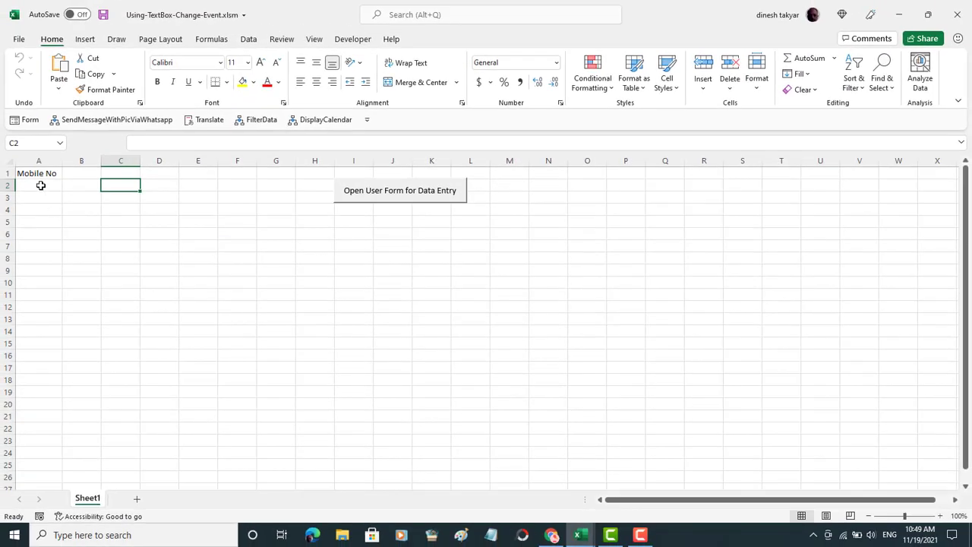
click(40, 185)
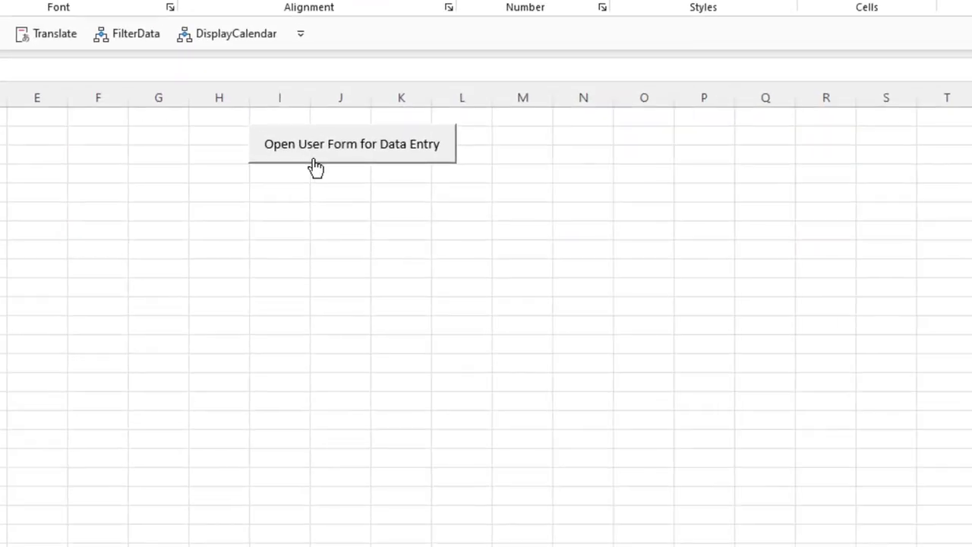
mouse_move(365, 192)
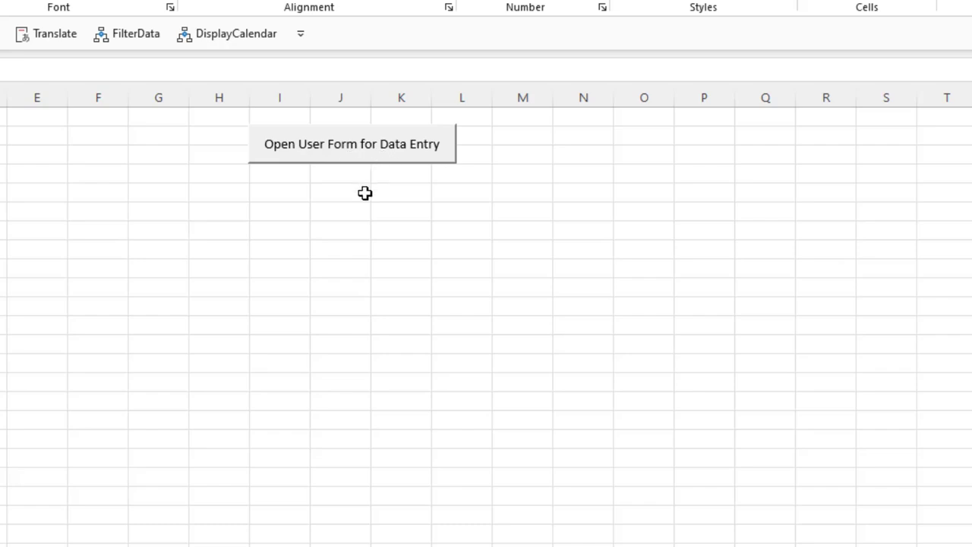
mouse_move(356, 164)
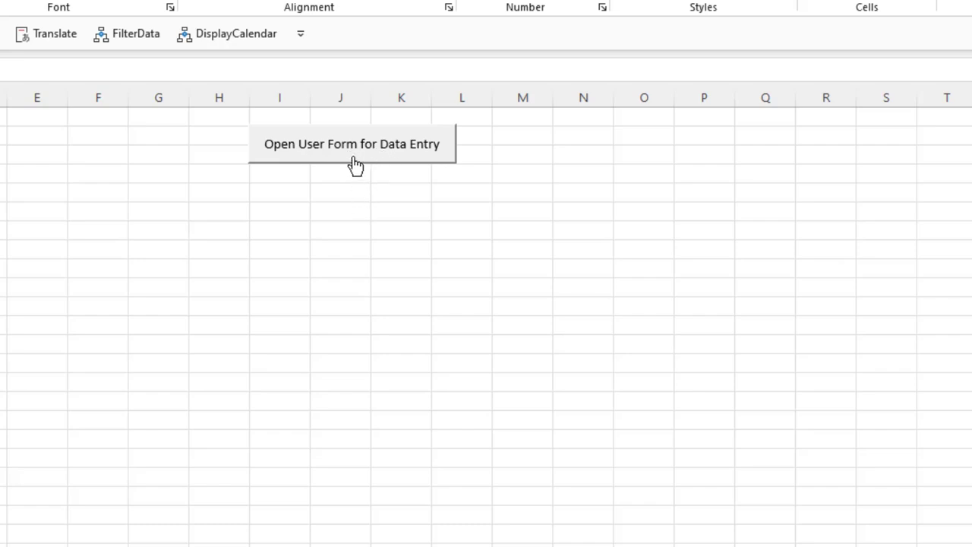
Launch the data-entry form and enter the first ten-digit mobile number into A2
click(351, 143)
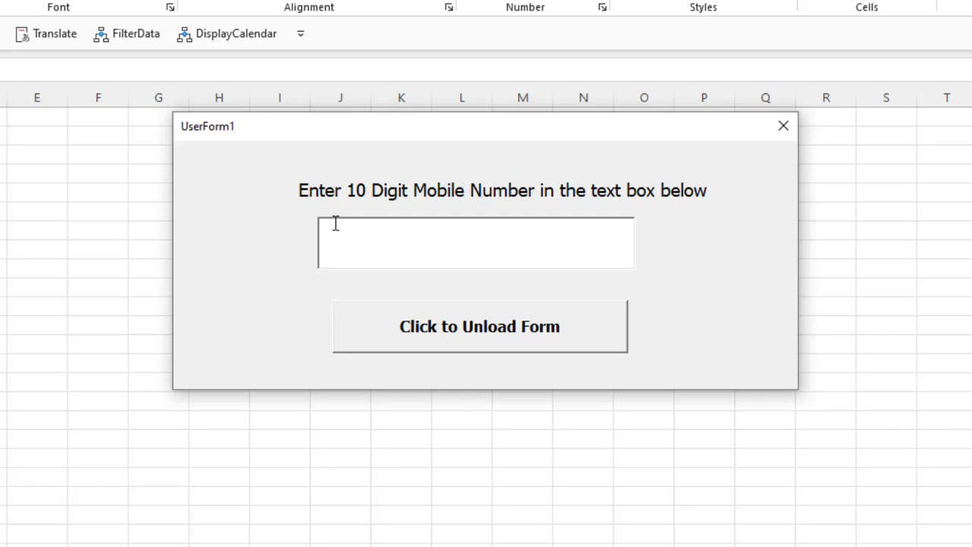
mouse_move(346, 214)
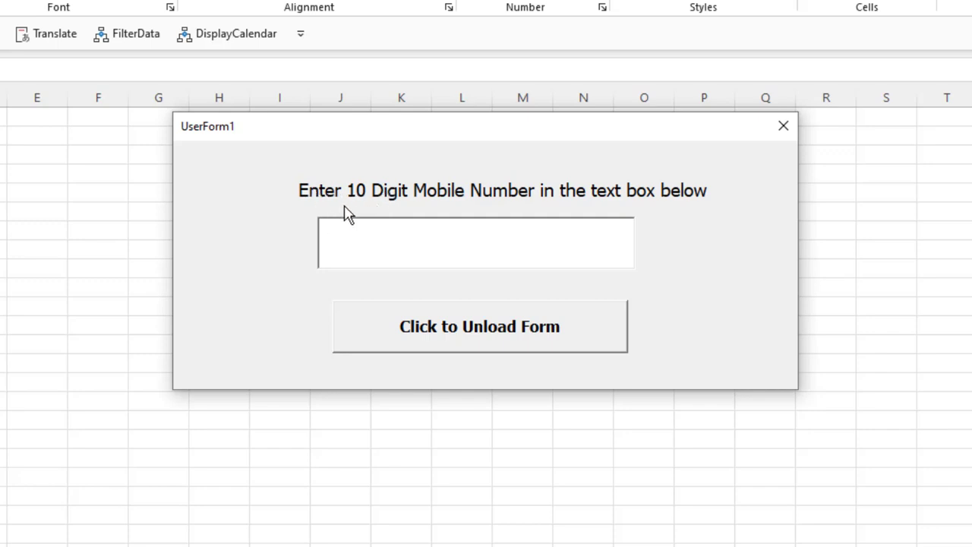
click(475, 242)
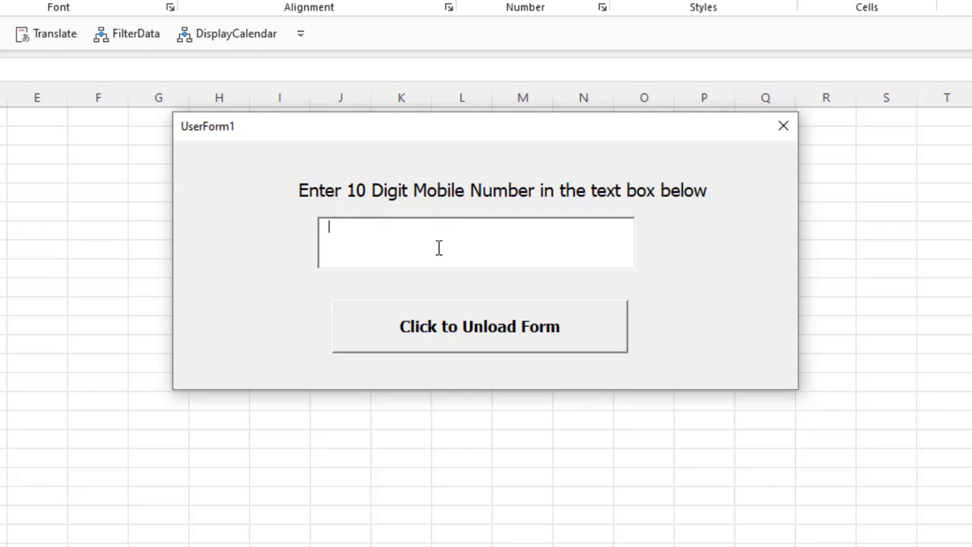
text(98)
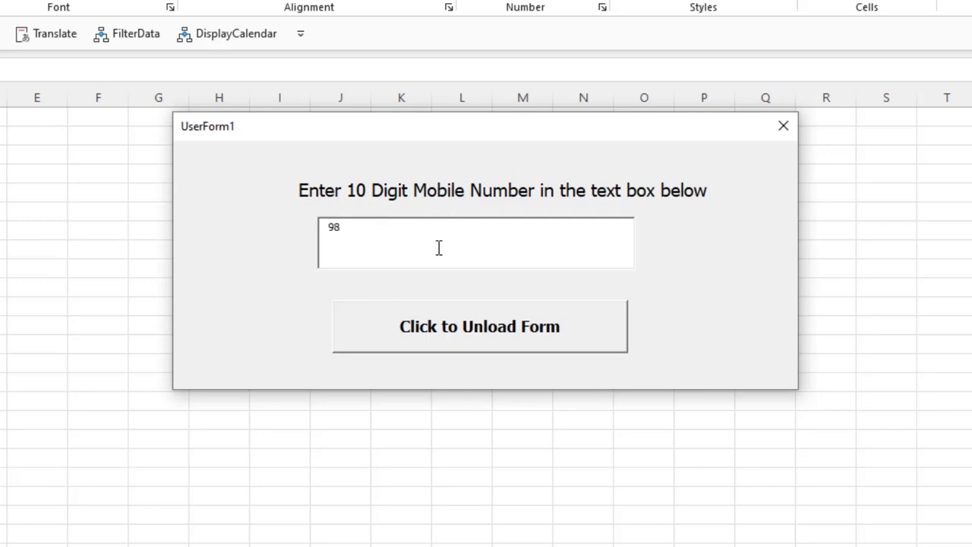
text(10081)
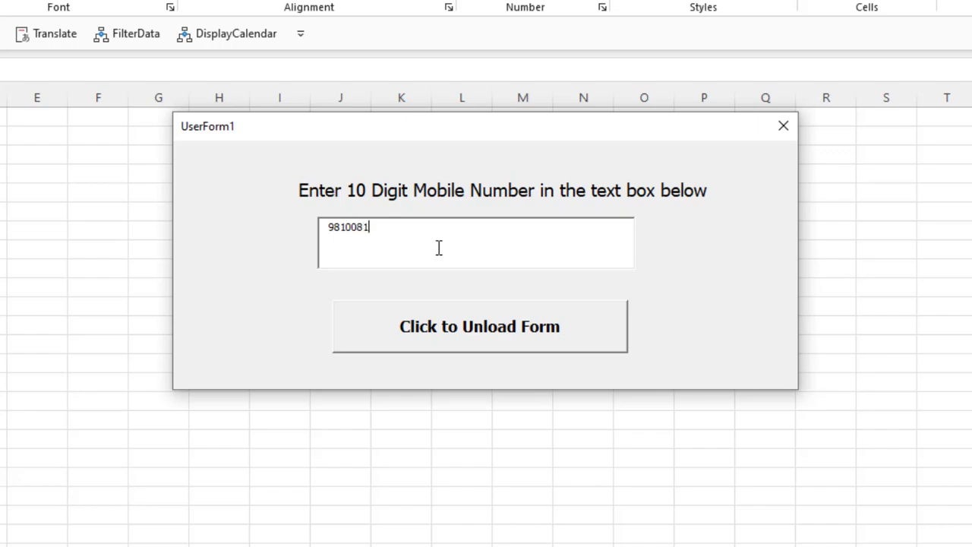
text(86)
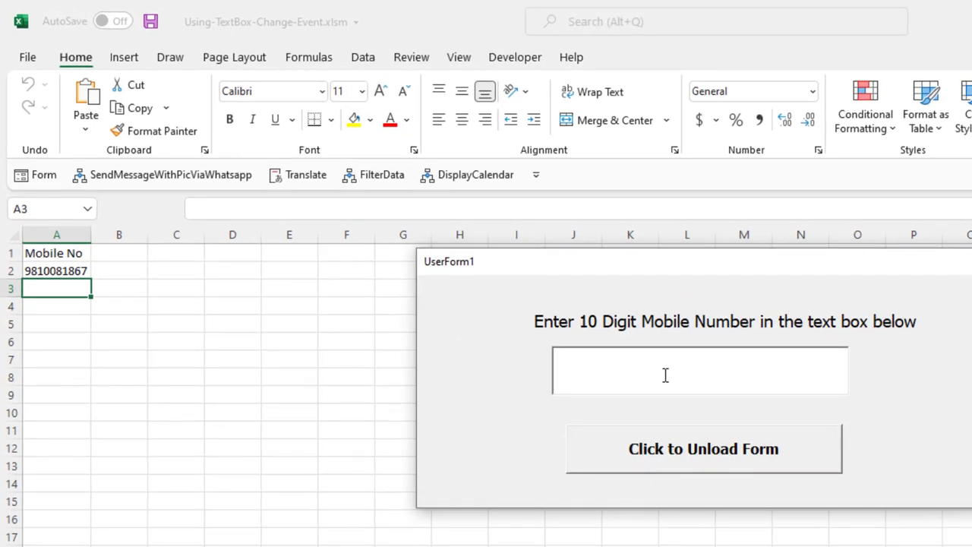
Enter a second ten-digit mobile number so it posts to A3
click(698, 370)
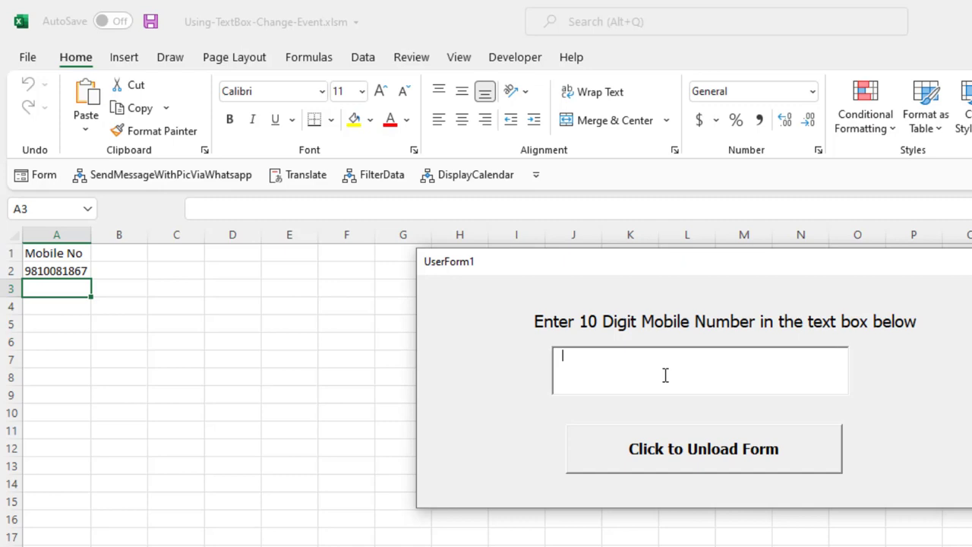
text(98)
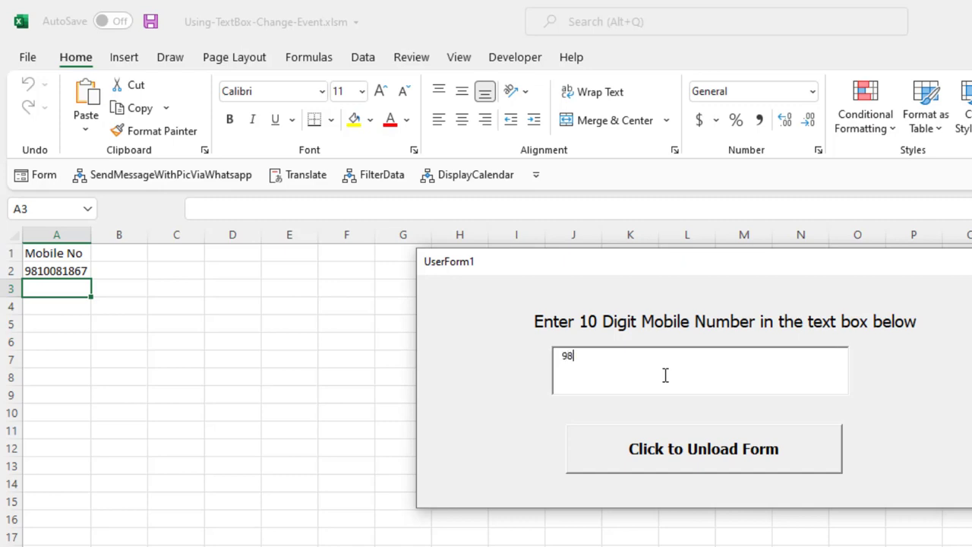
text(1008)
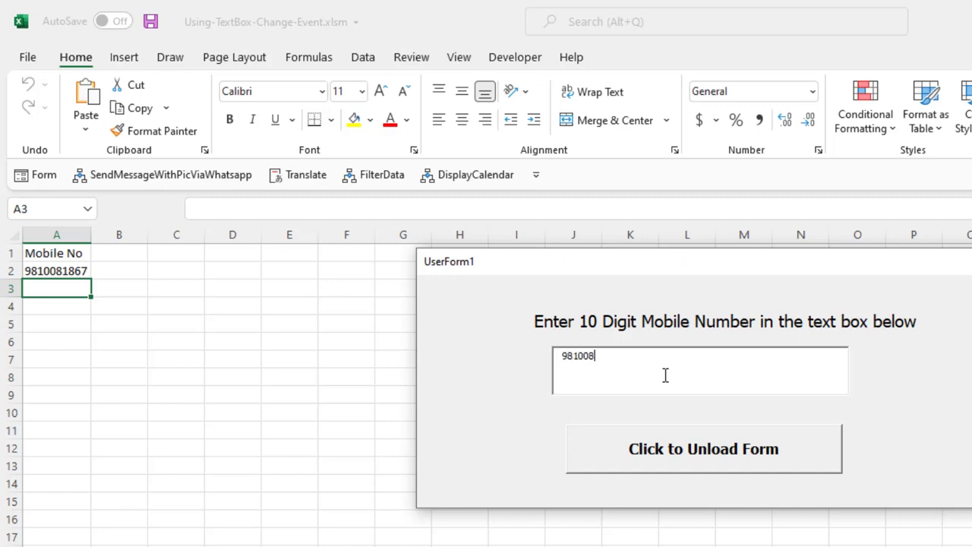
text(187)
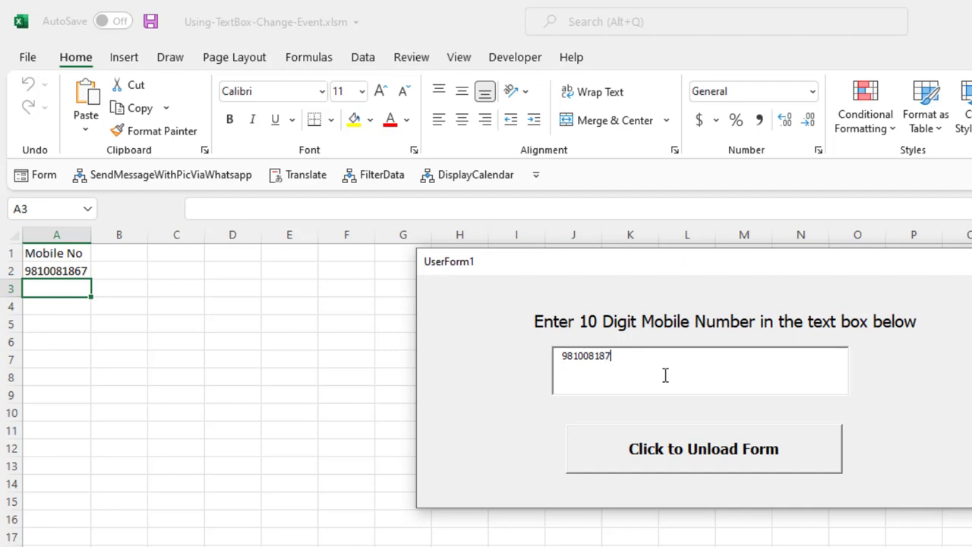
key(Return)
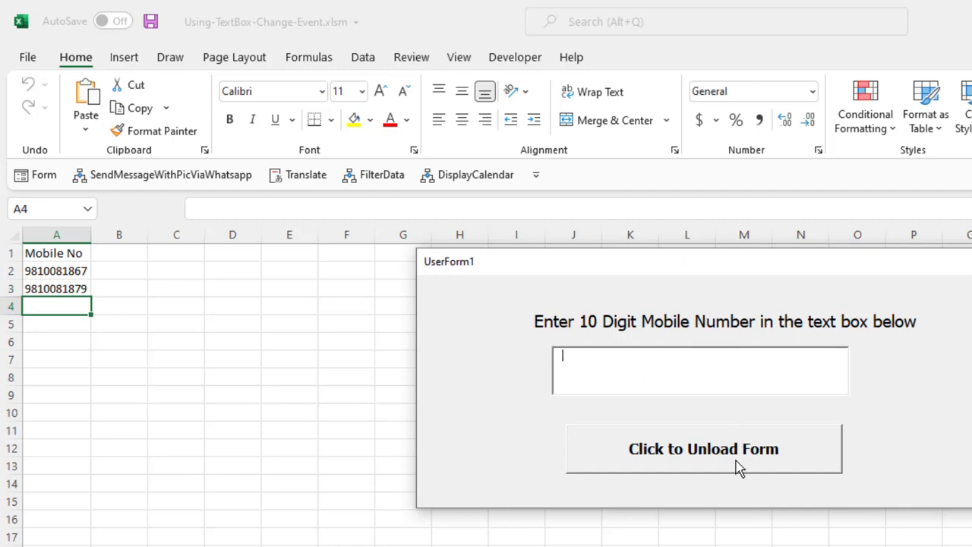
Close the data-entry form, leaving the two numbers in A2 and A3
click(703, 448)
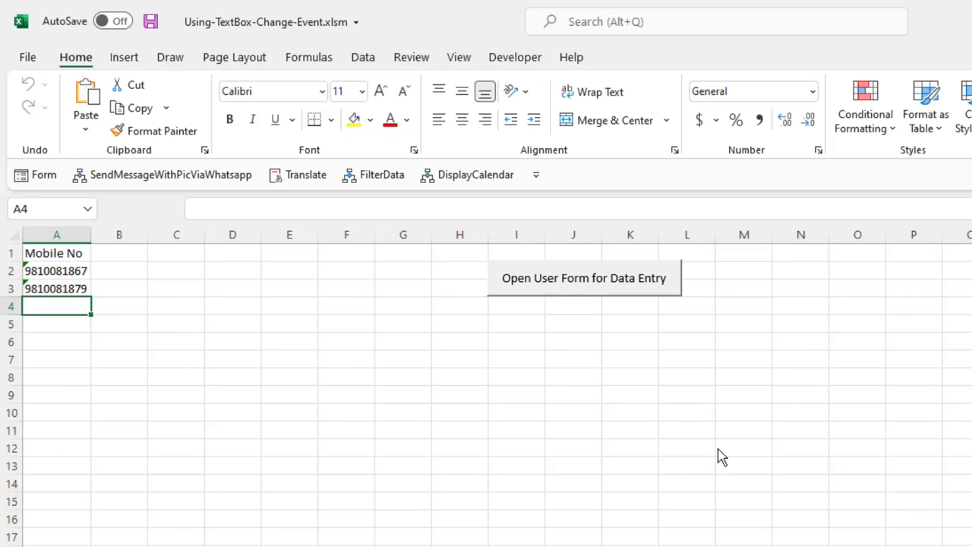
mouse_move(713, 448)
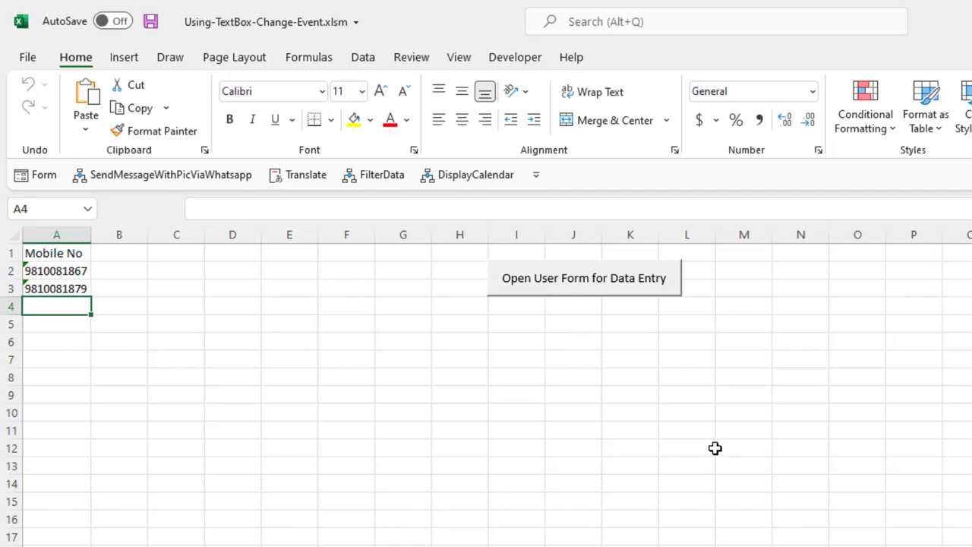
mouse_move(629, 480)
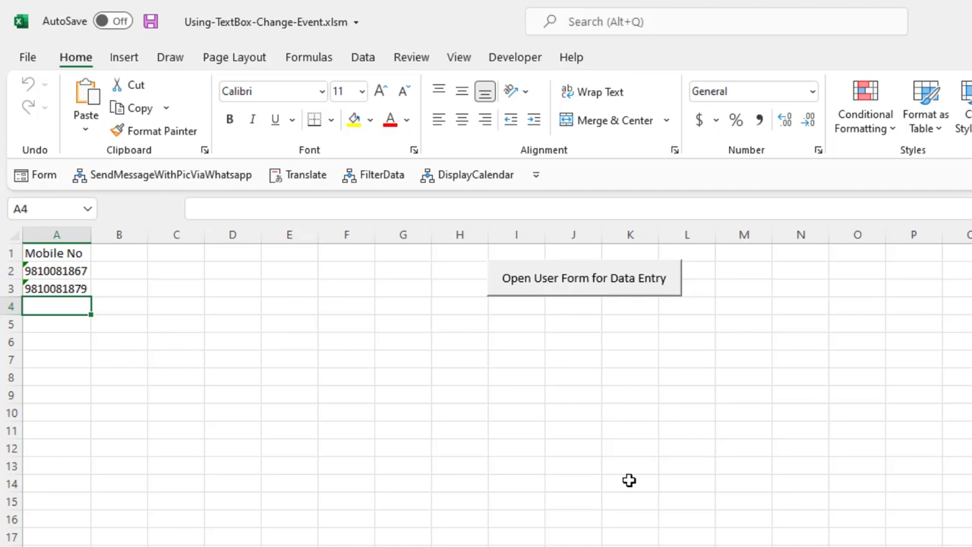
mouse_move(562, 295)
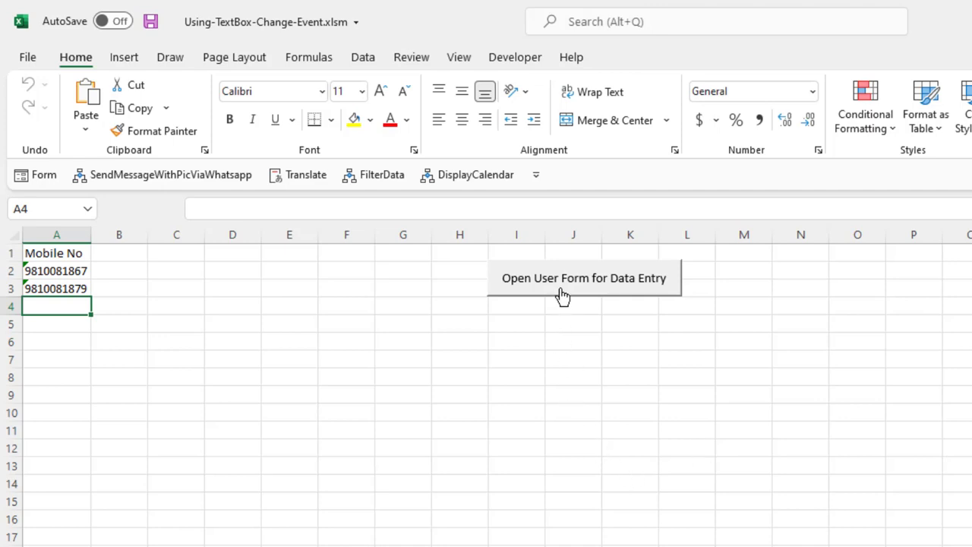
mouse_move(574, 297)
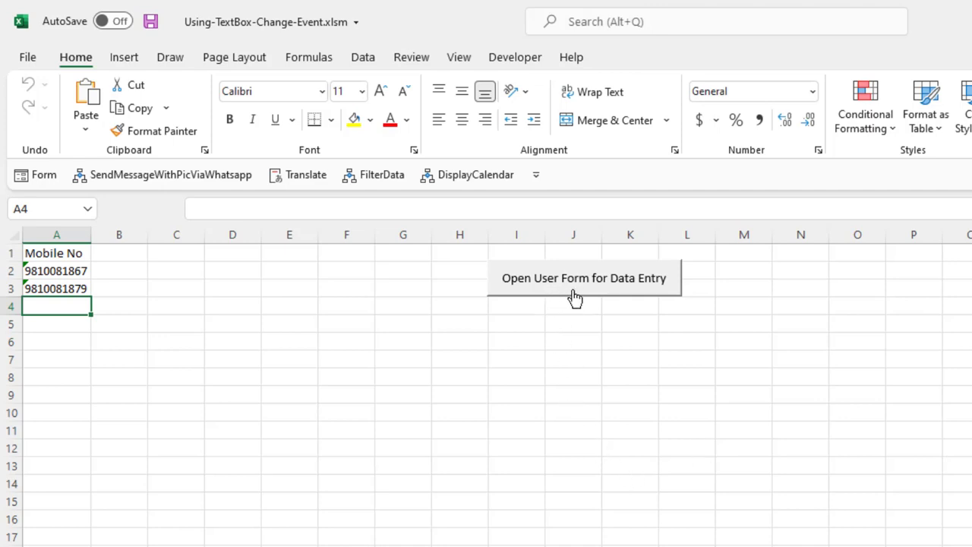
mouse_move(515, 57)
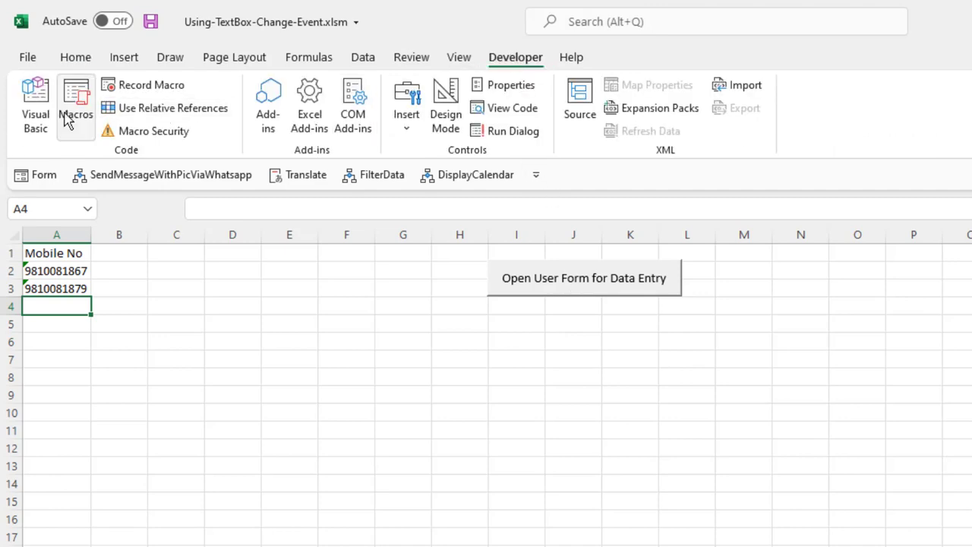
Open the VBA editor and select the form's heading label Label1 to view its properties
click(35, 99)
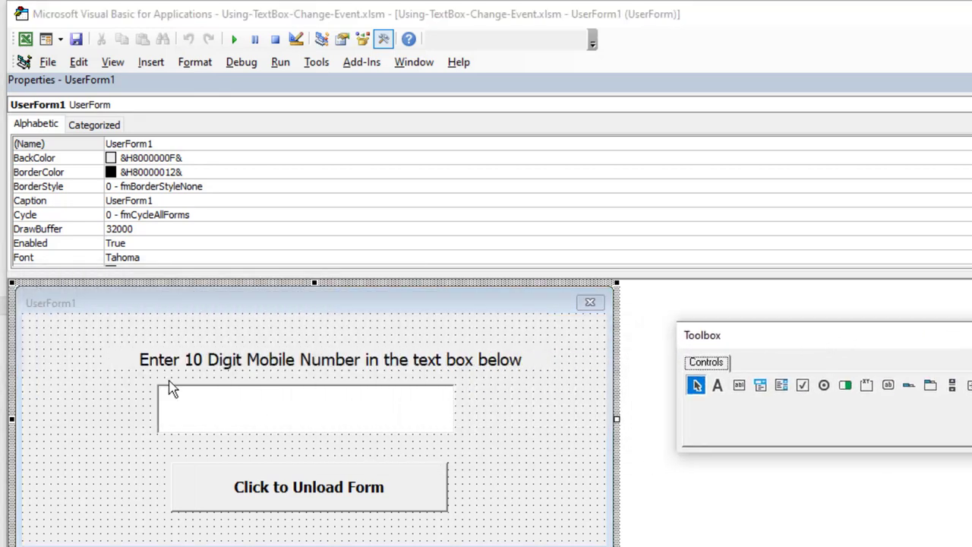
click(330, 358)
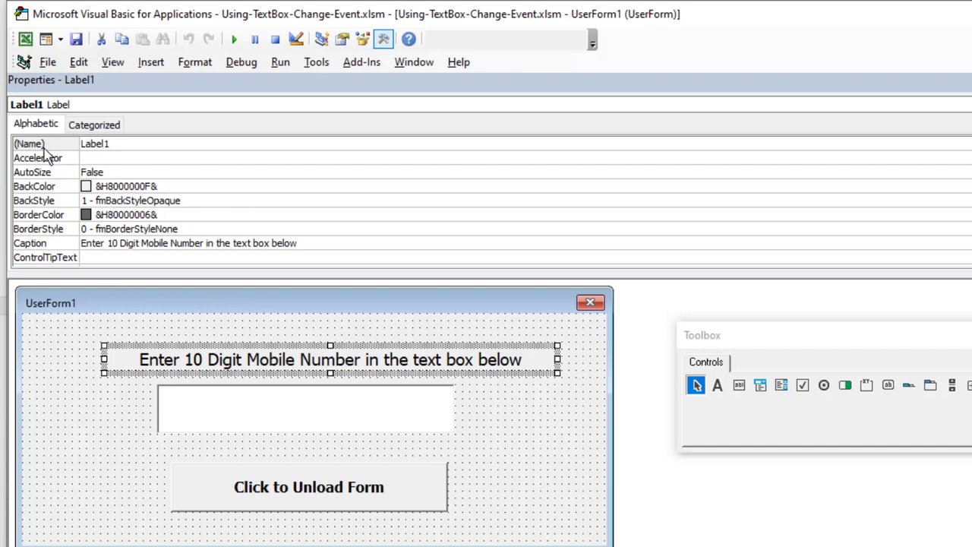
mouse_move(104, 156)
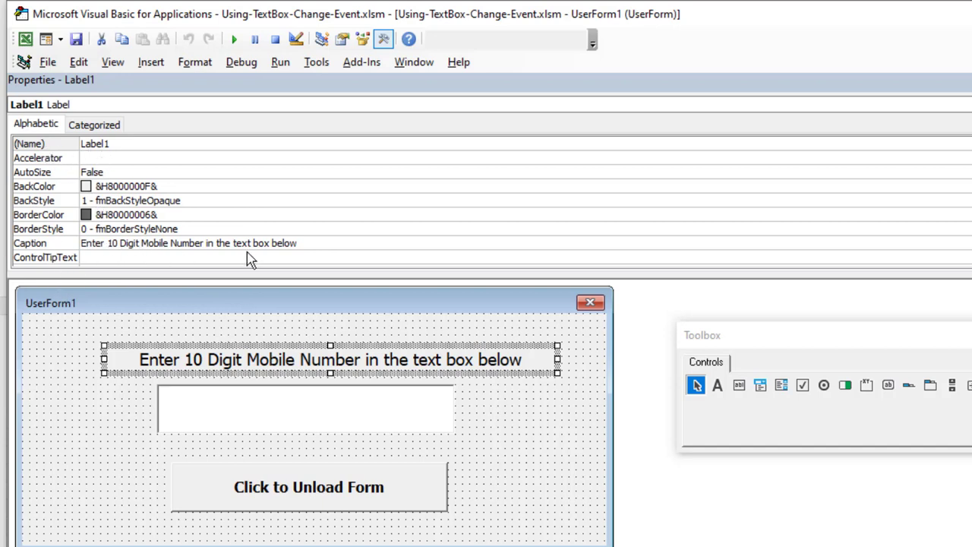
mouse_move(216, 369)
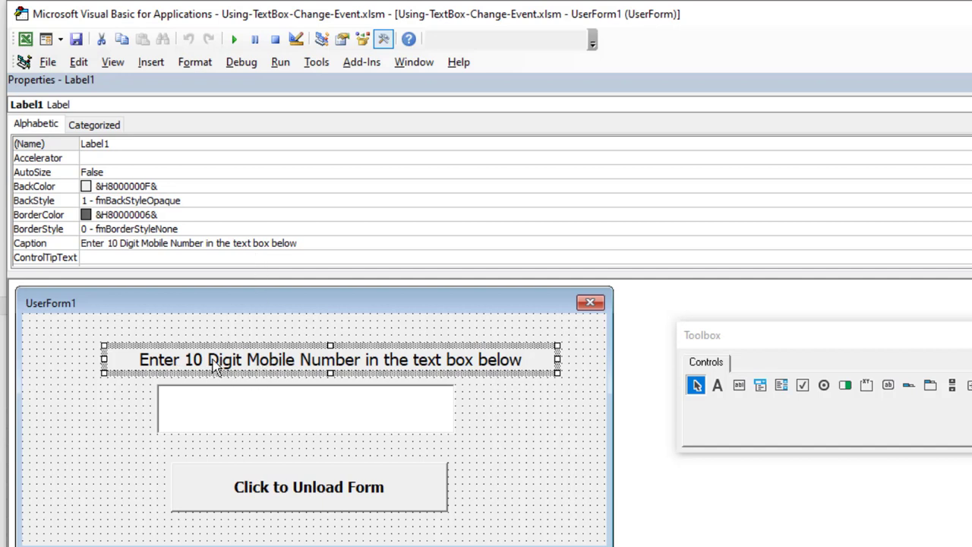
scroll(down, 3)
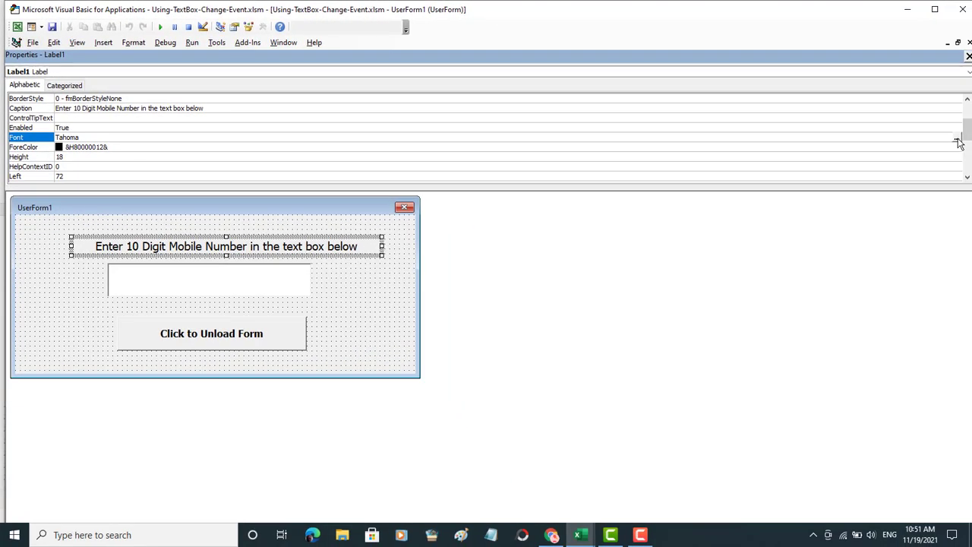
Confirm the label's Tahoma 14 font, then select TextBox1 on the form
click(955, 136)
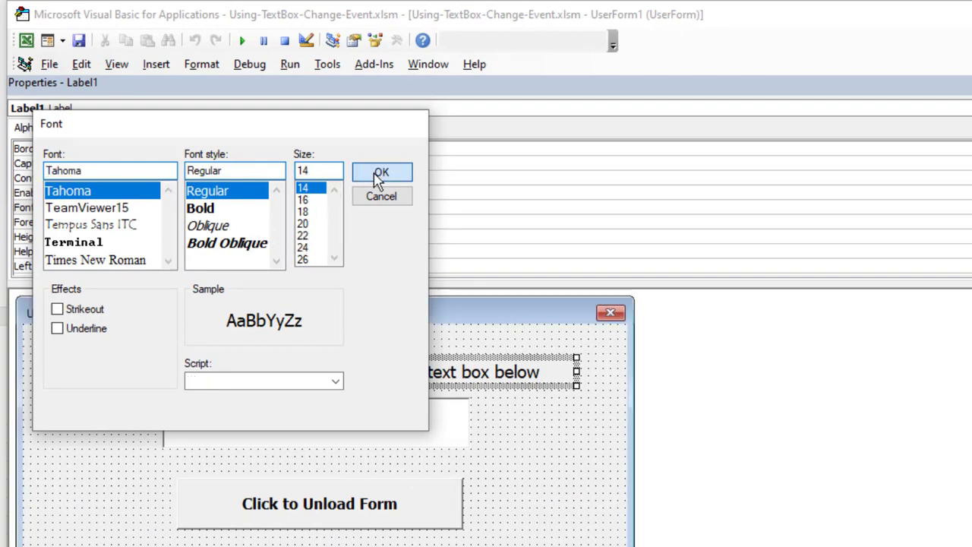
click(381, 171)
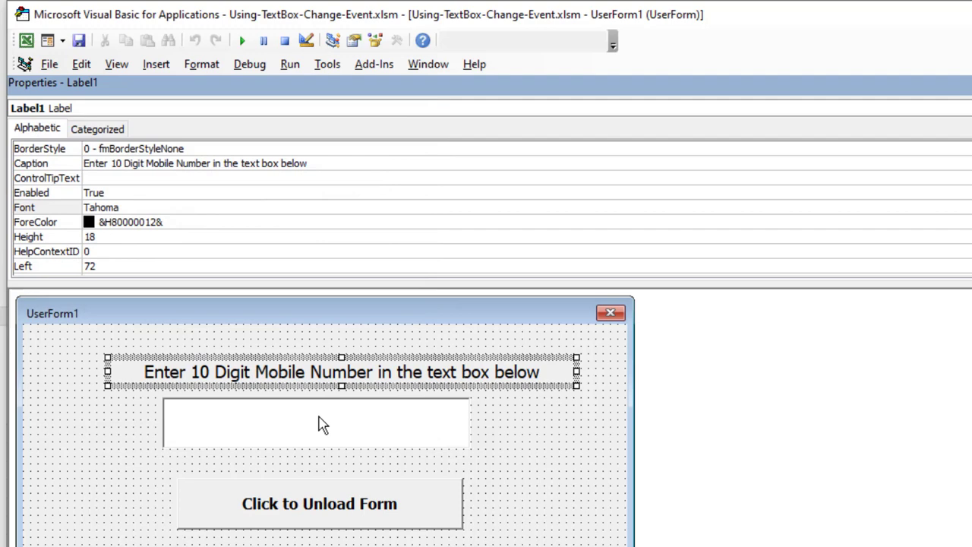
click(316, 422)
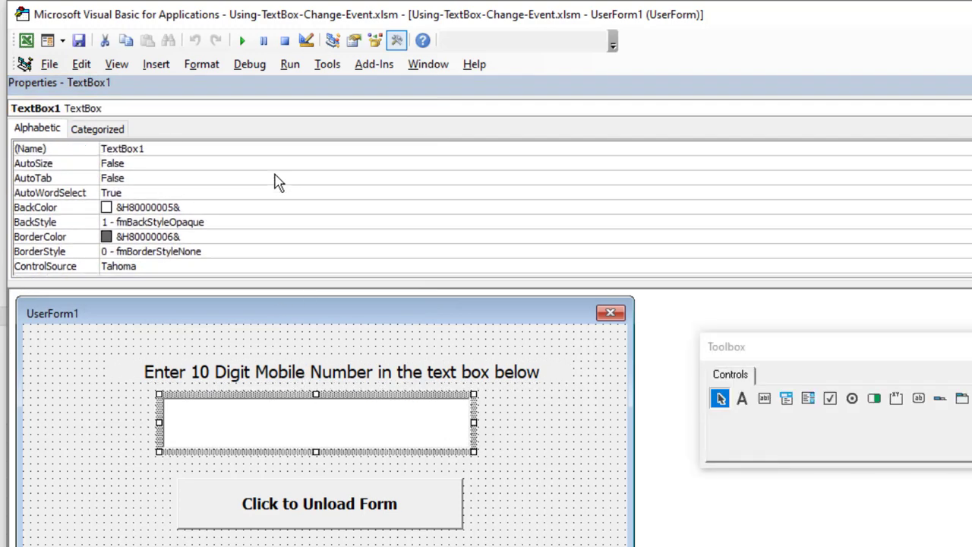
mouse_move(167, 166)
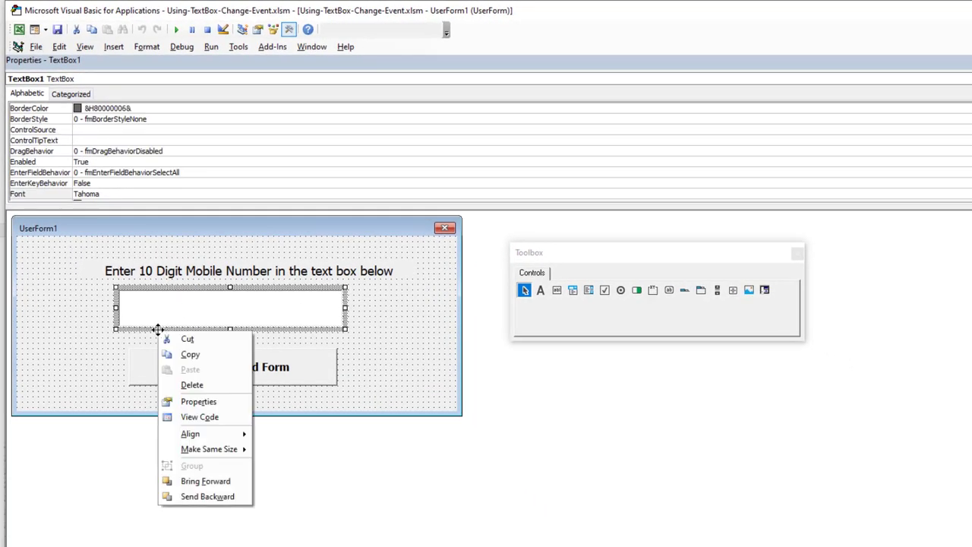
mouse_move(201, 416)
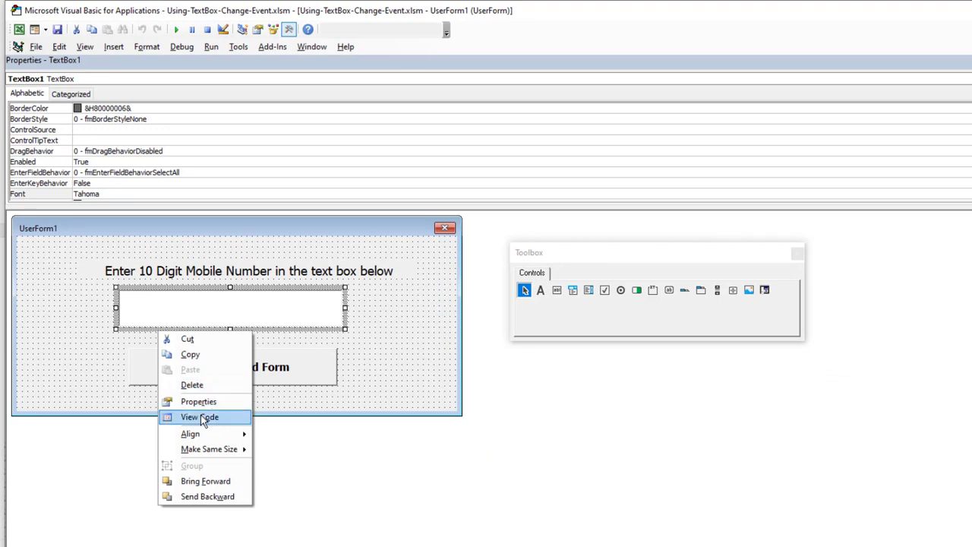
View the TextBox1_Change code that posts ten-digit entries to the sheet and clears the box
click(199, 416)
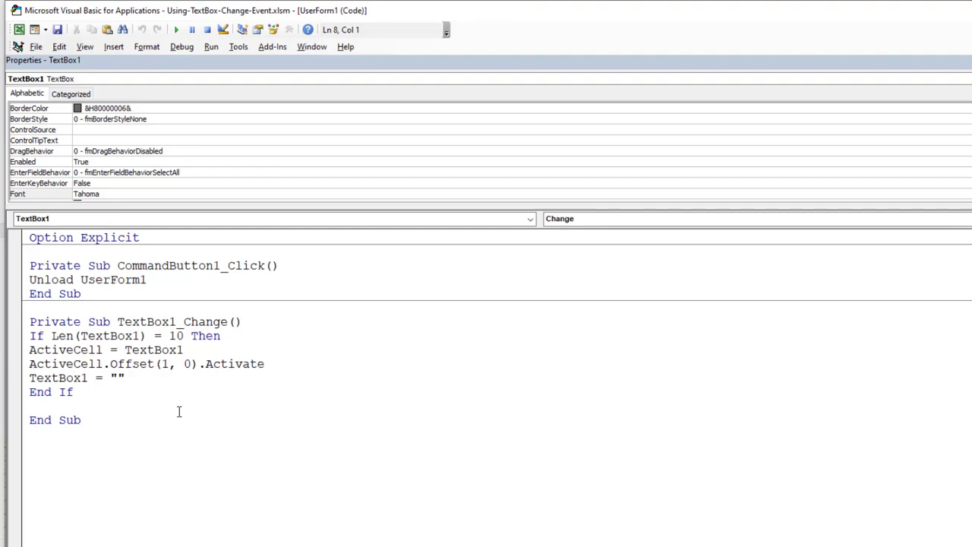
mouse_move(84, 336)
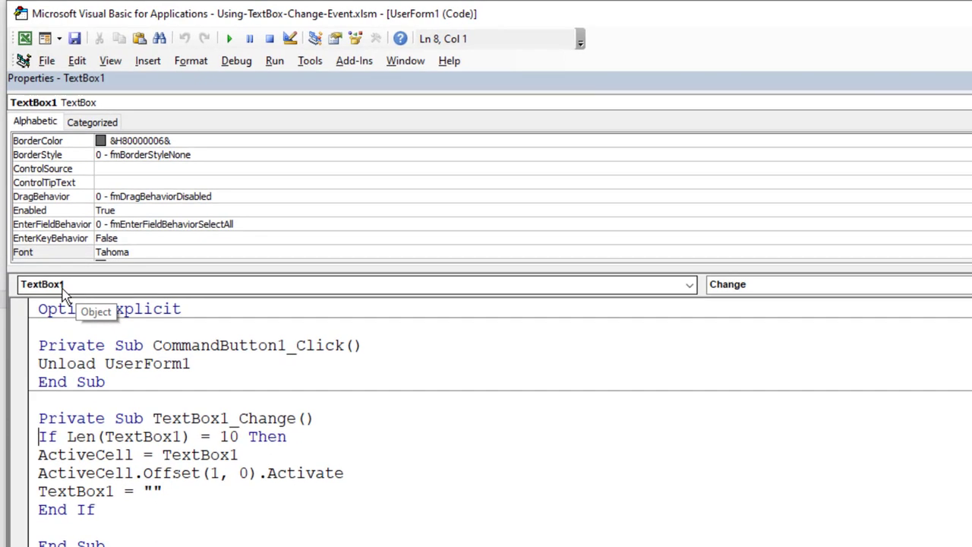
mouse_move(134, 296)
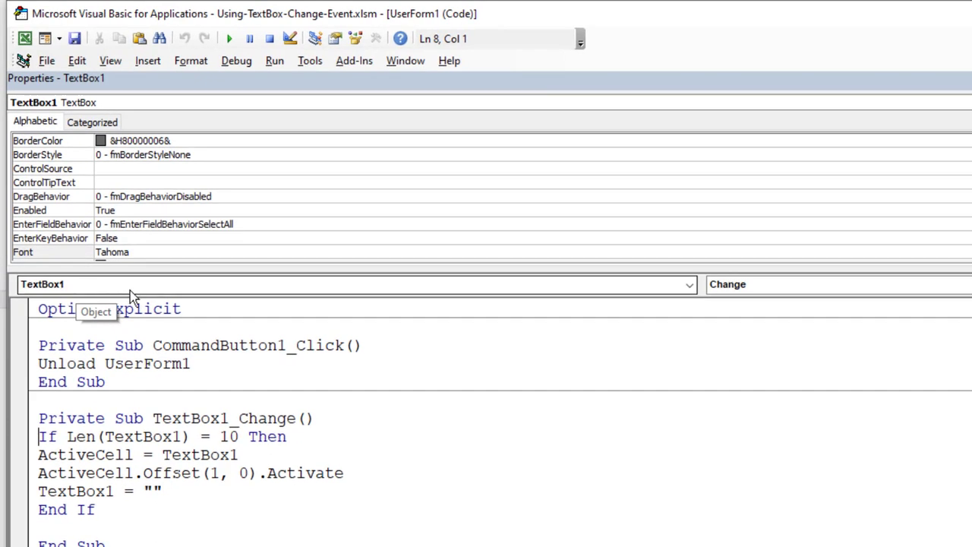
mouse_move(762, 292)
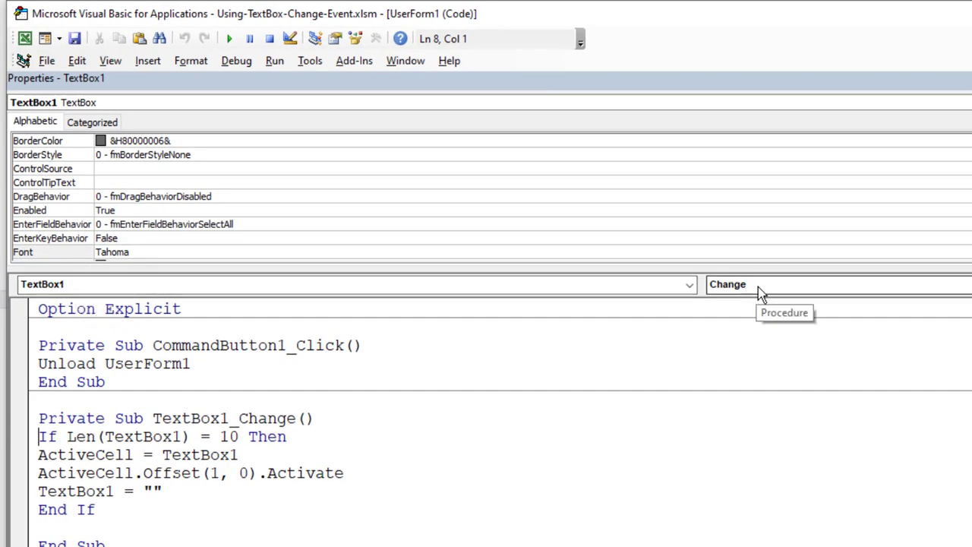
mouse_move(452, 400)
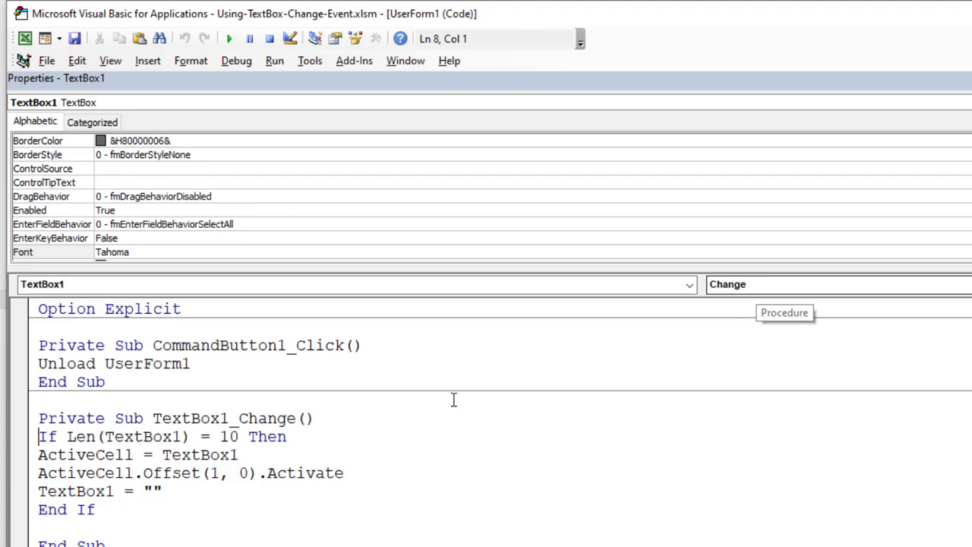
mouse_move(194, 424)
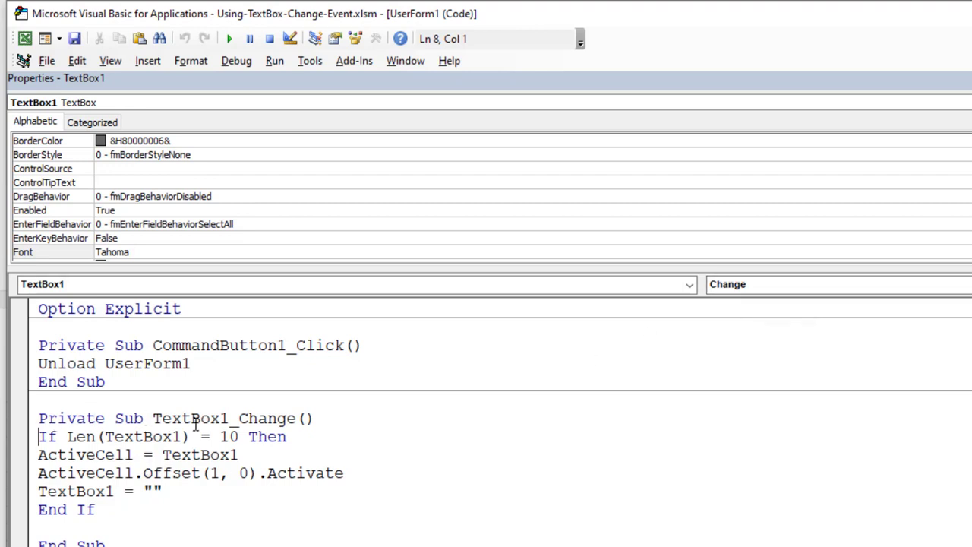
mouse_move(307, 425)
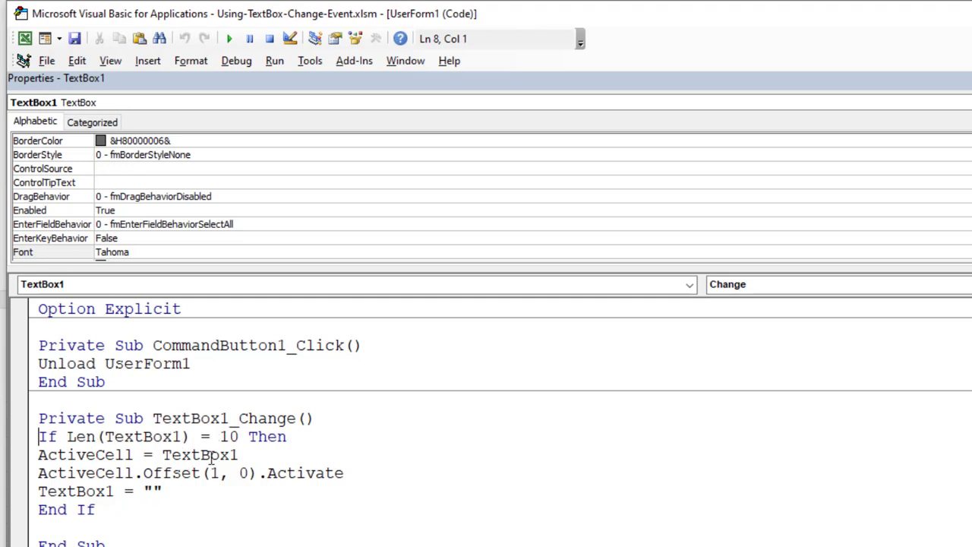
mouse_move(234, 486)
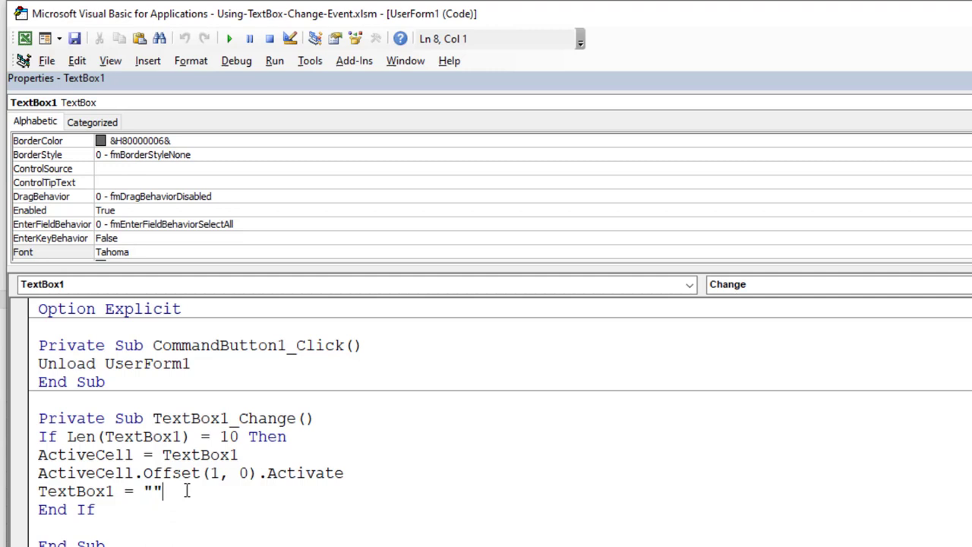
click(94, 510)
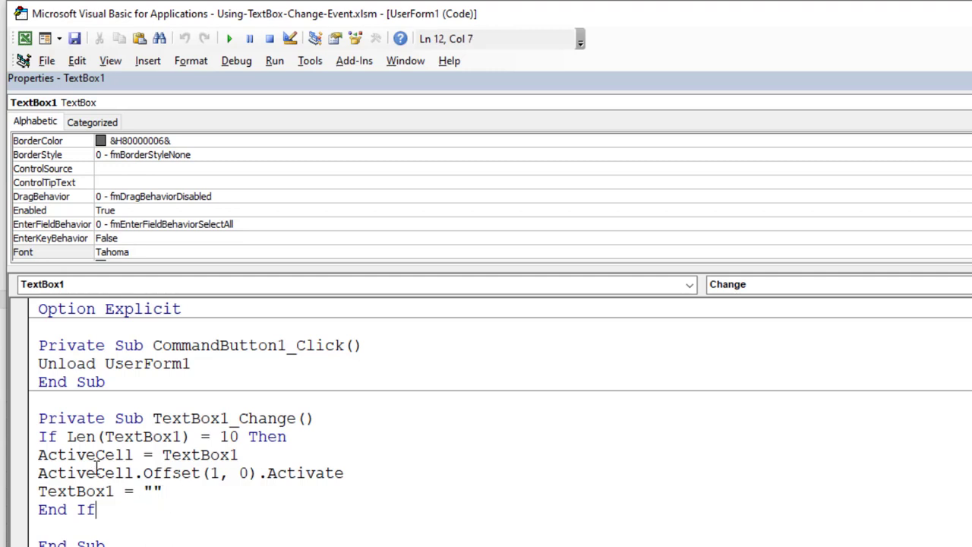
Show the Project Explorer and open ThisWorkbook's code with the Workbook_Open start-cell prompt
click(316, 38)
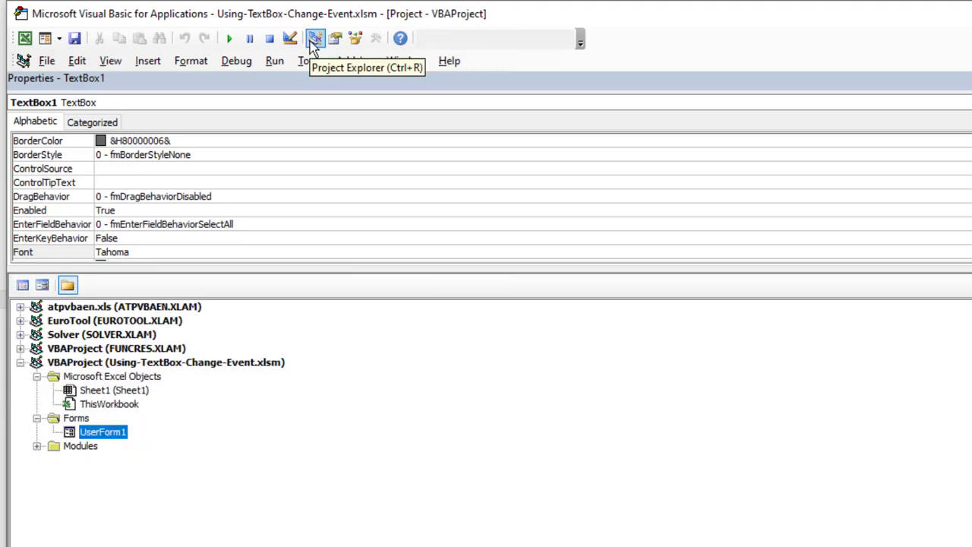
mouse_move(159, 444)
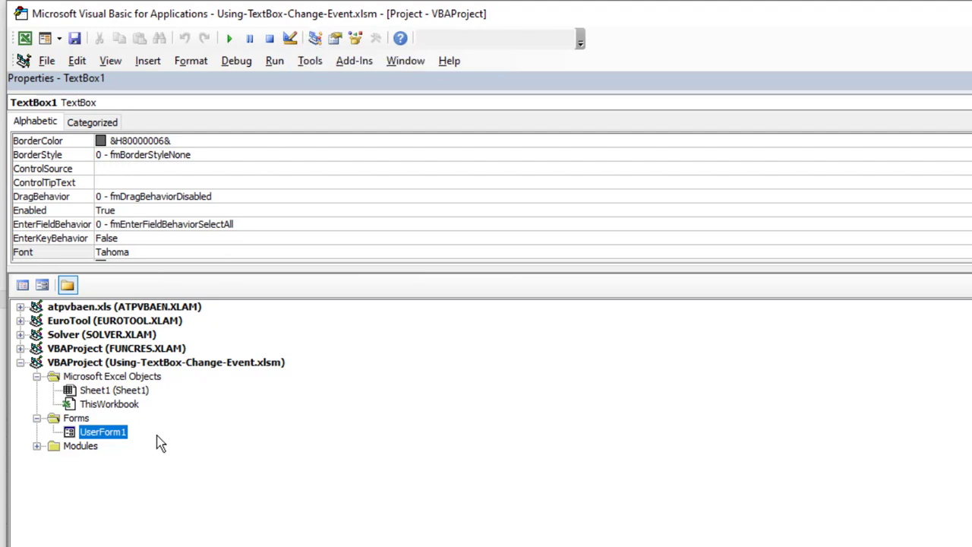
click(109, 403)
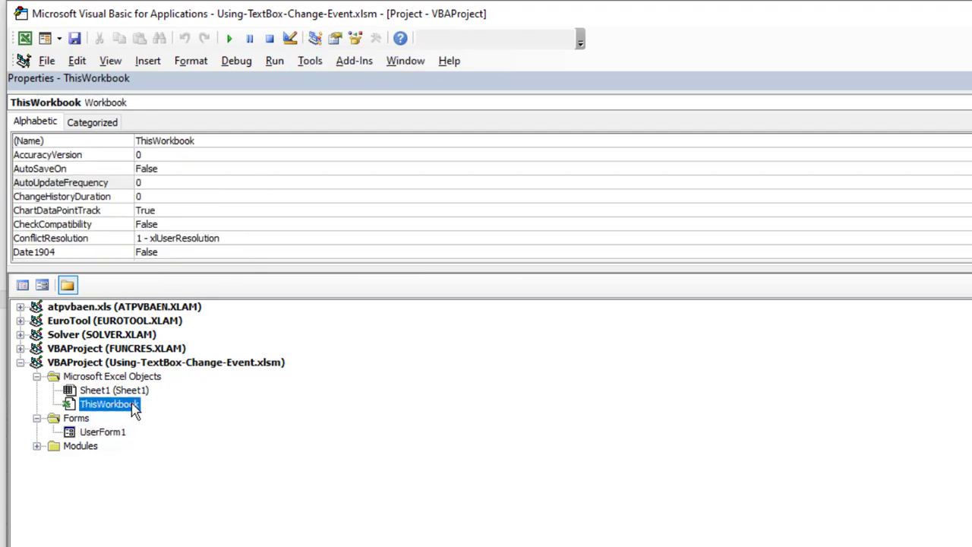
mouse_move(97, 413)
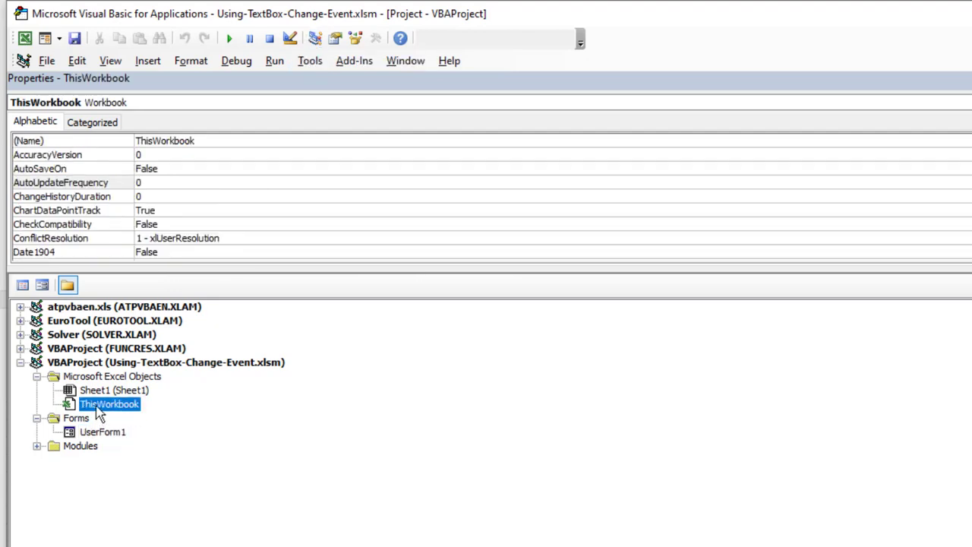
mouse_move(110, 410)
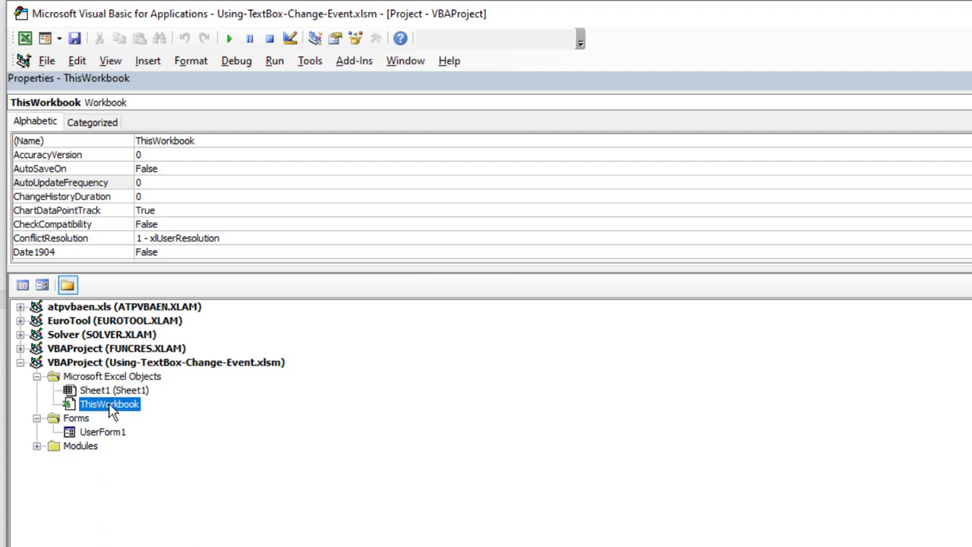
right_click(109, 404)
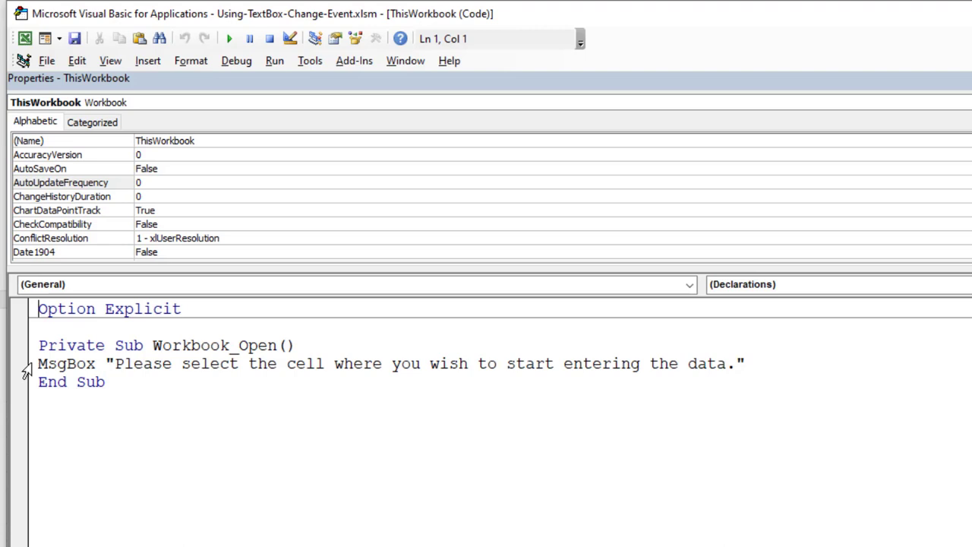
mouse_move(592, 383)
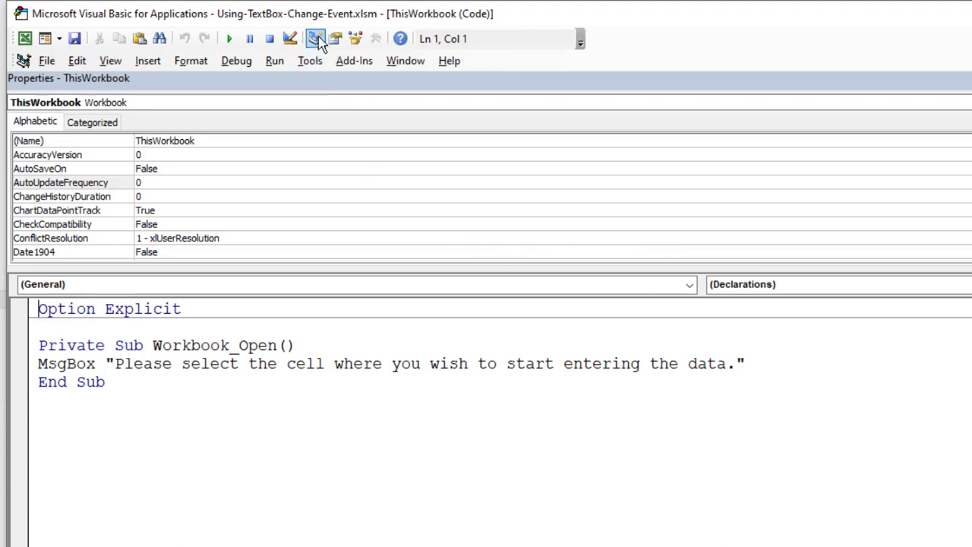
Open Module1 to review the OpenUserForm macro, then return to the Excel sheet
click(316, 38)
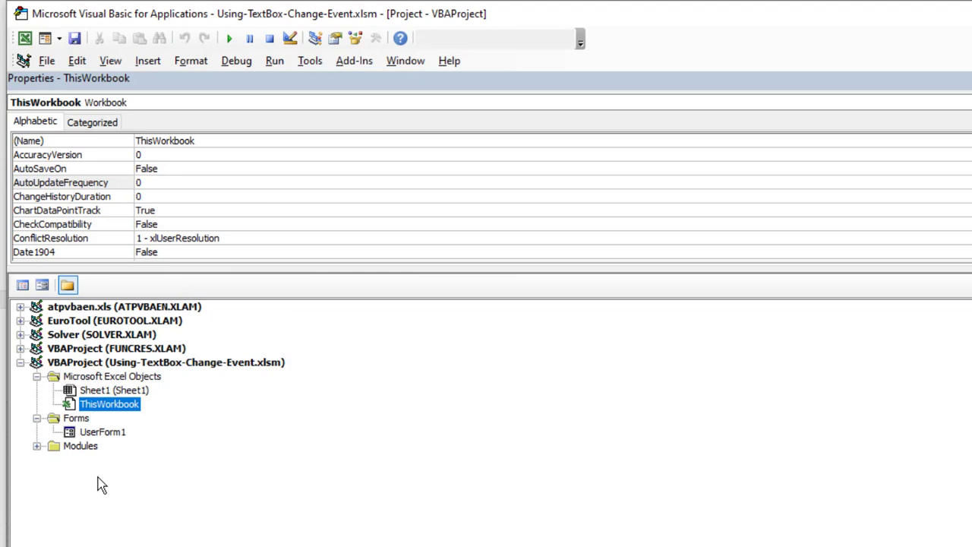
click(36, 446)
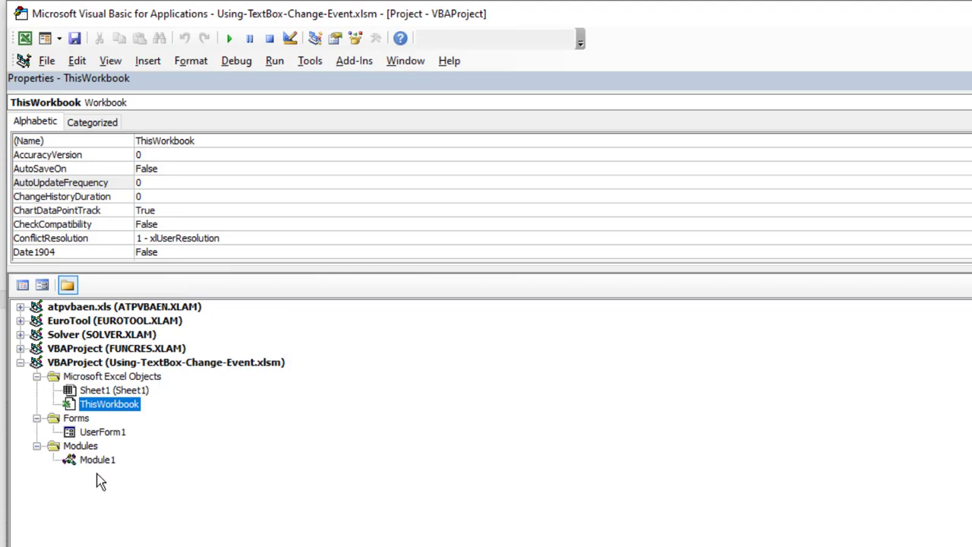
double_click(97, 458)
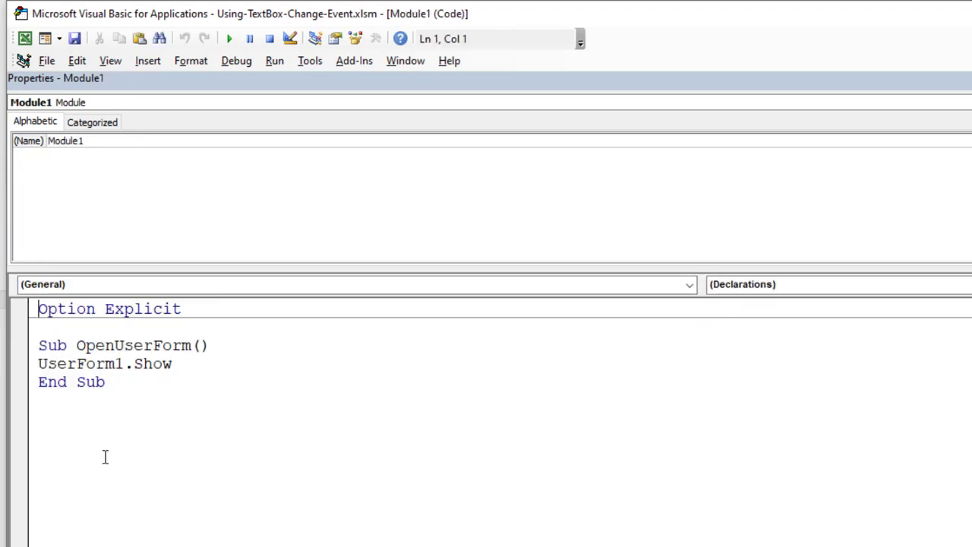
mouse_move(191, 379)
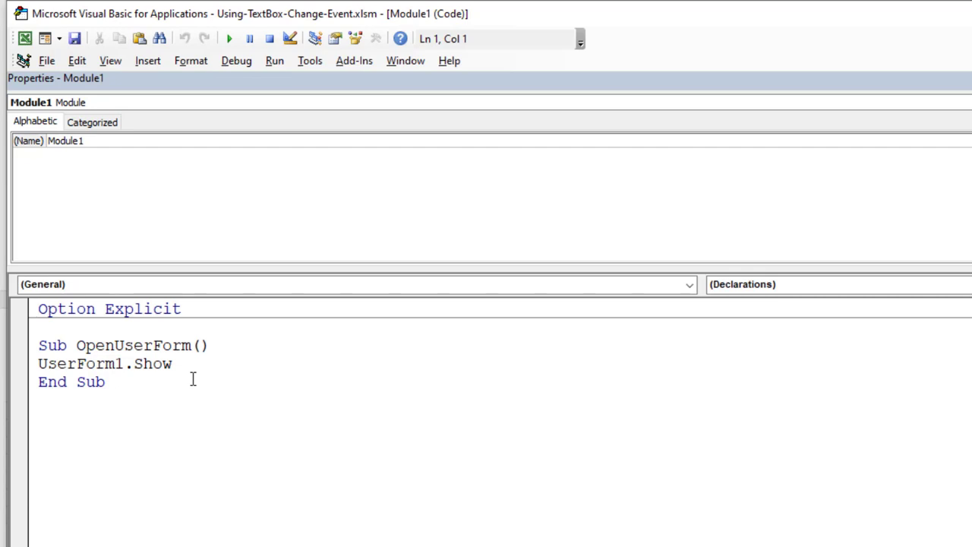
click(98, 372)
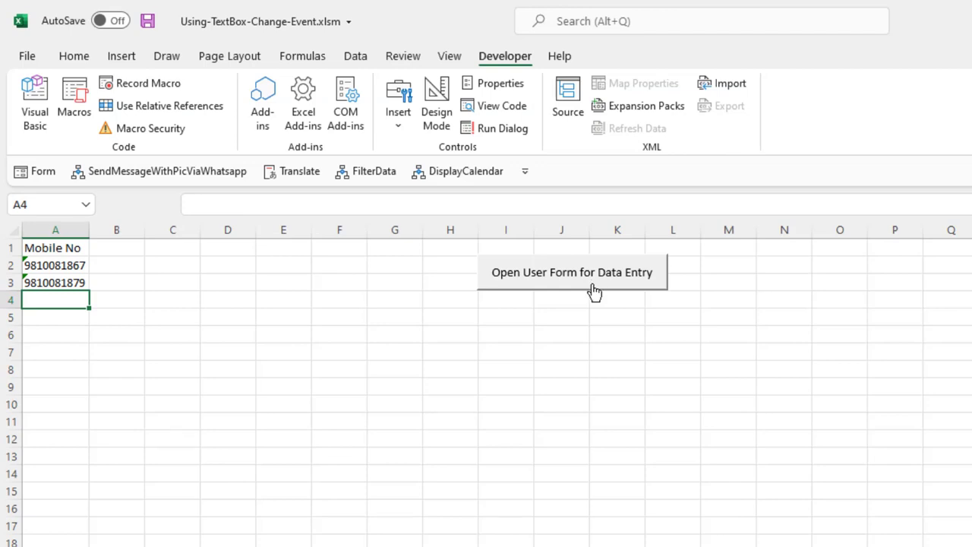
click(571, 272)
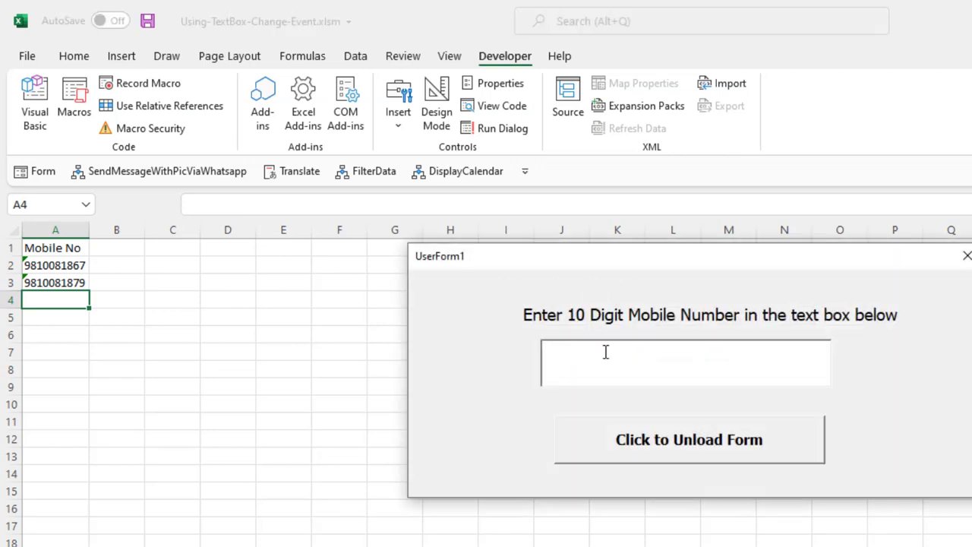
click(688, 439)
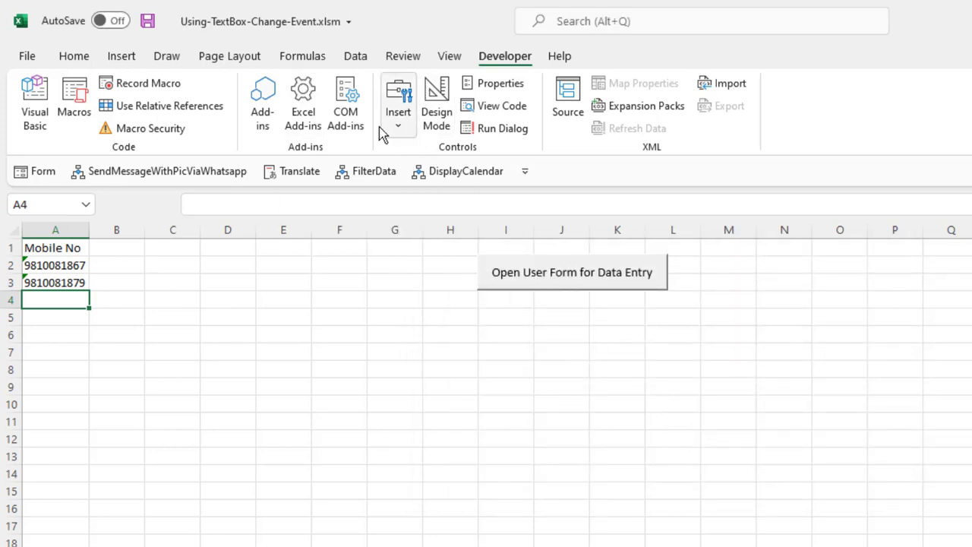
Insert a Form Control button on the sheet assigned to the OpenUserForm macro
click(398, 104)
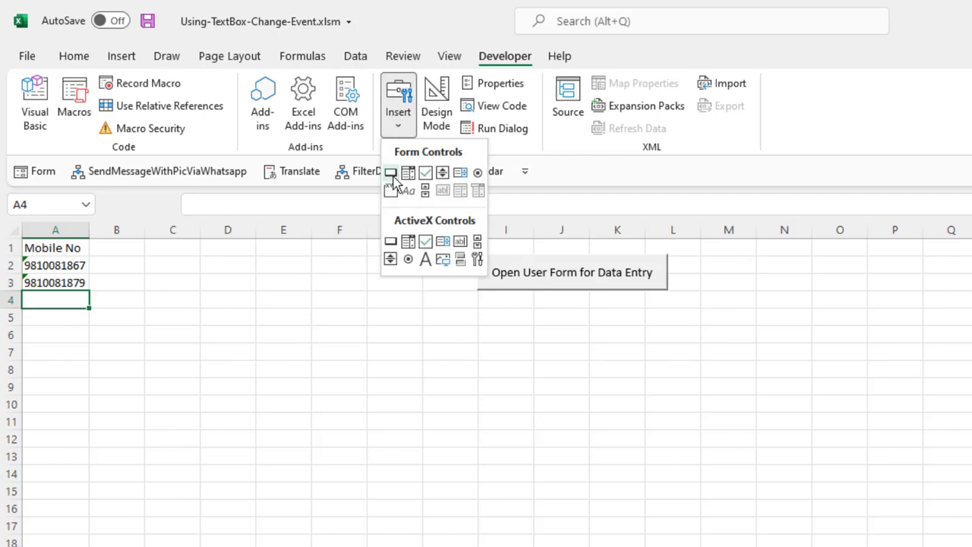
mouse_move(391, 173)
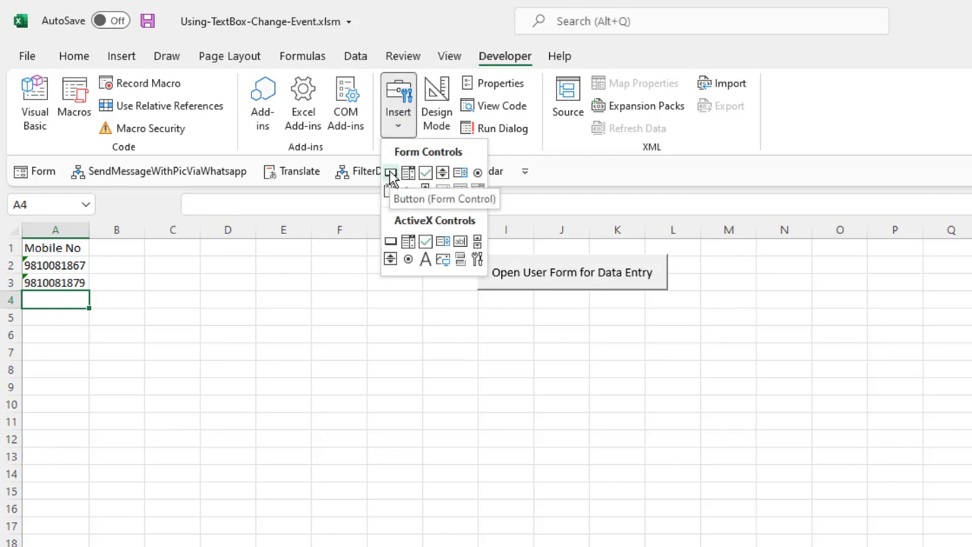
click(708, 307)
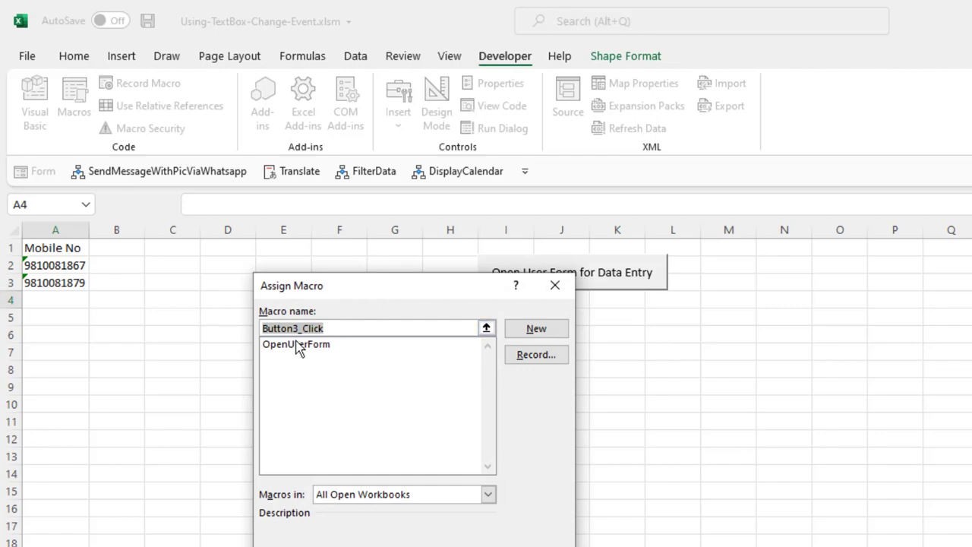
mouse_move(325, 352)
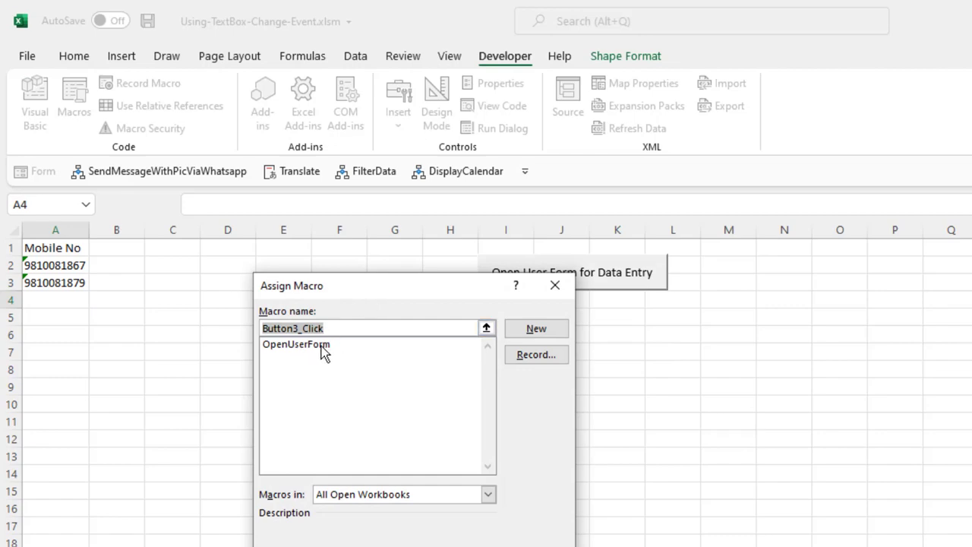
click(296, 343)
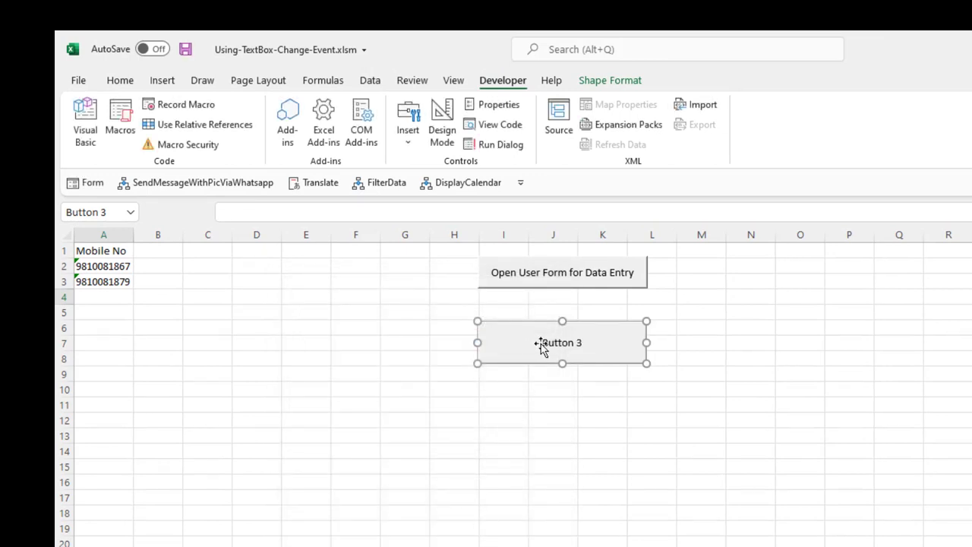
Change the new button's caption to Open User Form
double_click(562, 341)
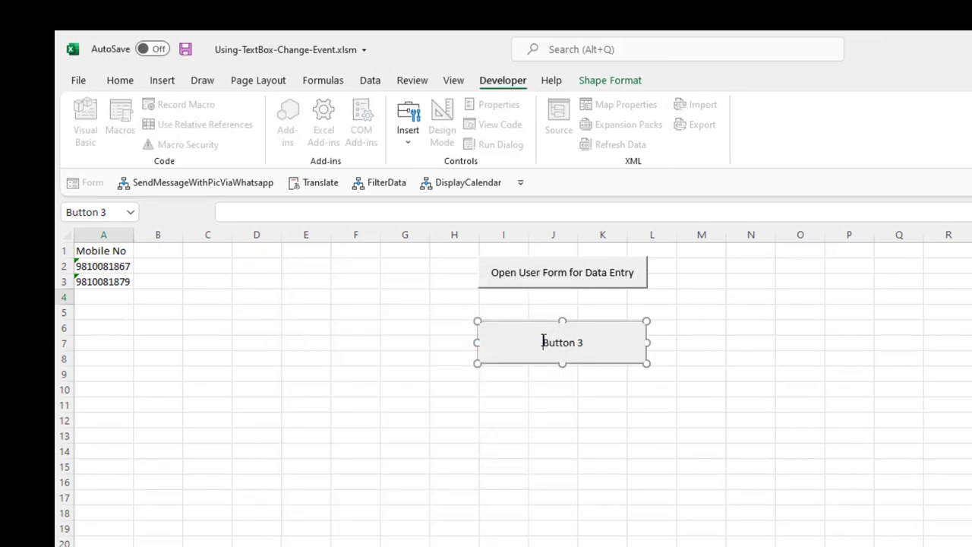
text(Open User)
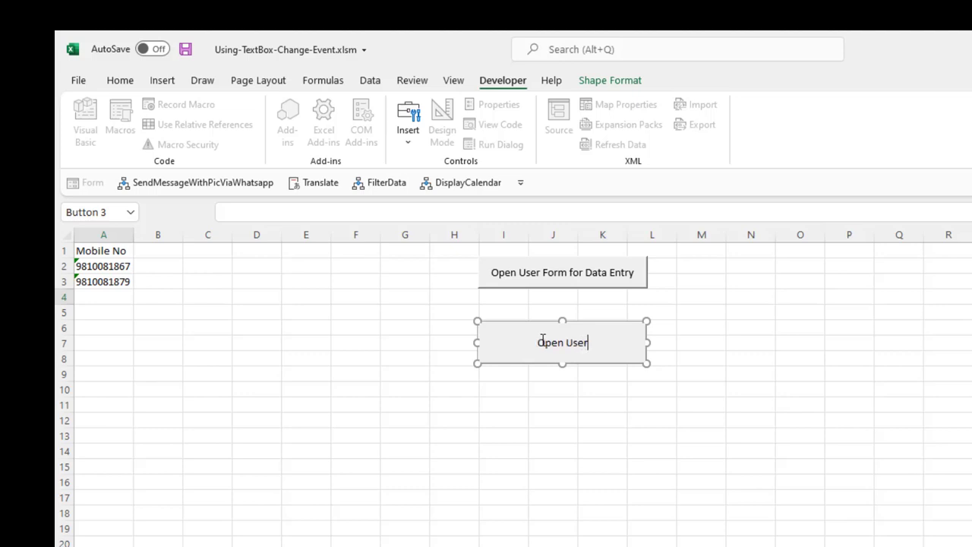
text(Form)
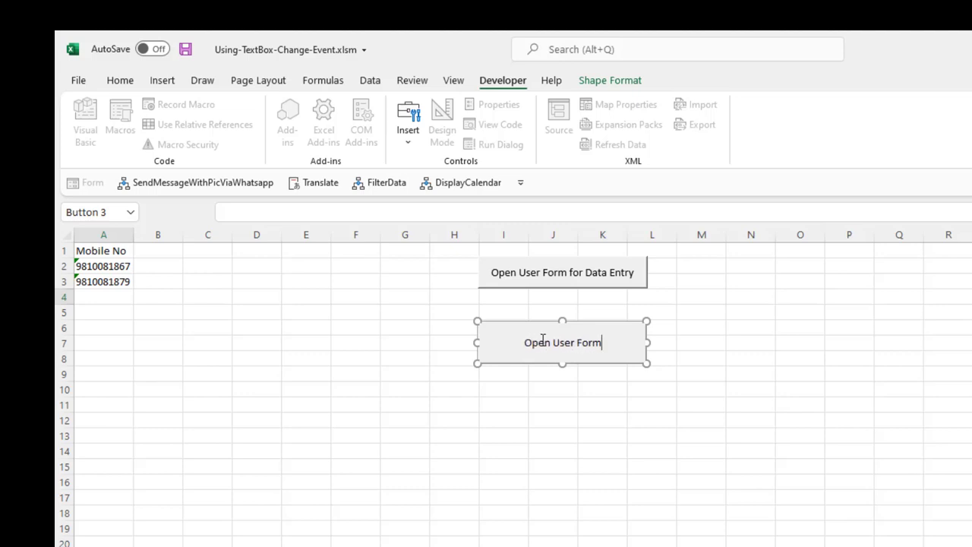
click(553, 404)
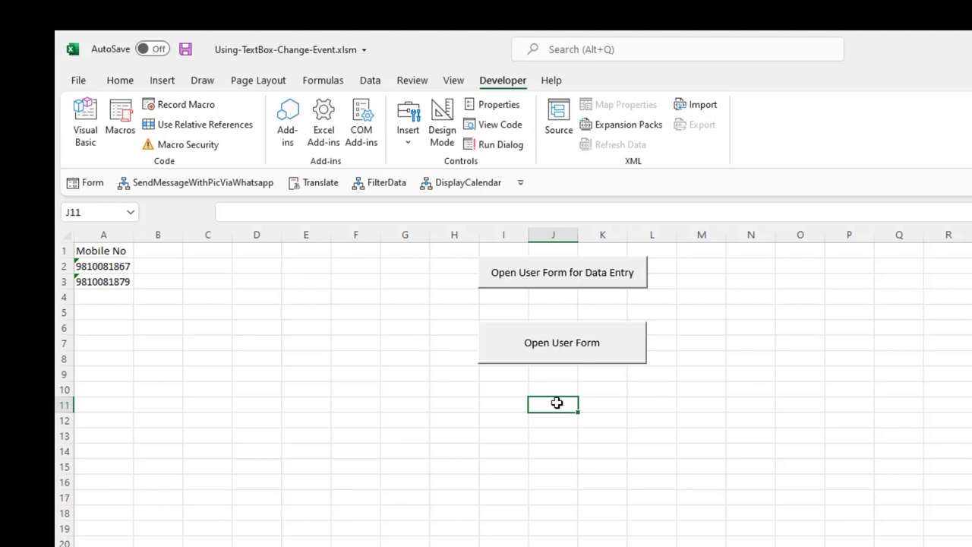
mouse_move(442, 121)
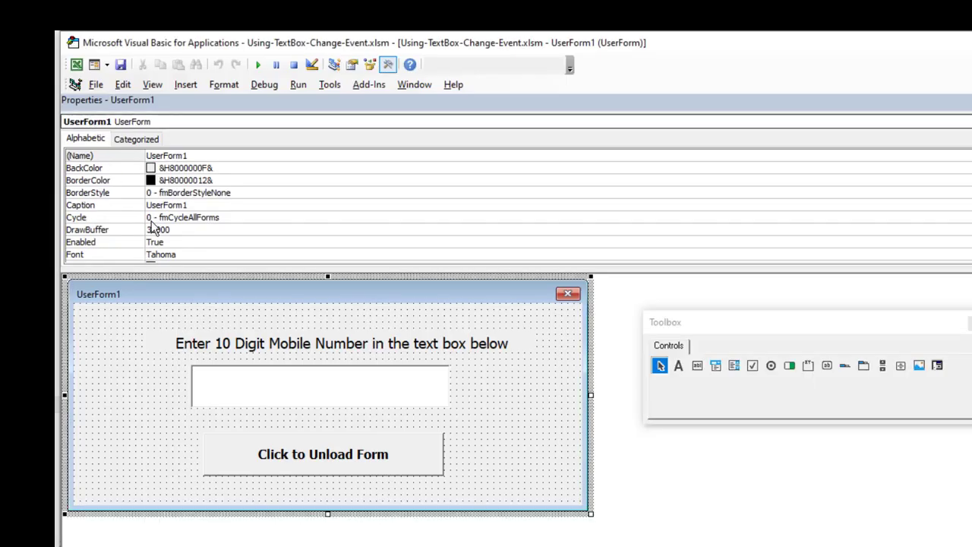
Open the code behind the form's unload button showing CommandButton1_Click and TextBox1_Change
click(322, 454)
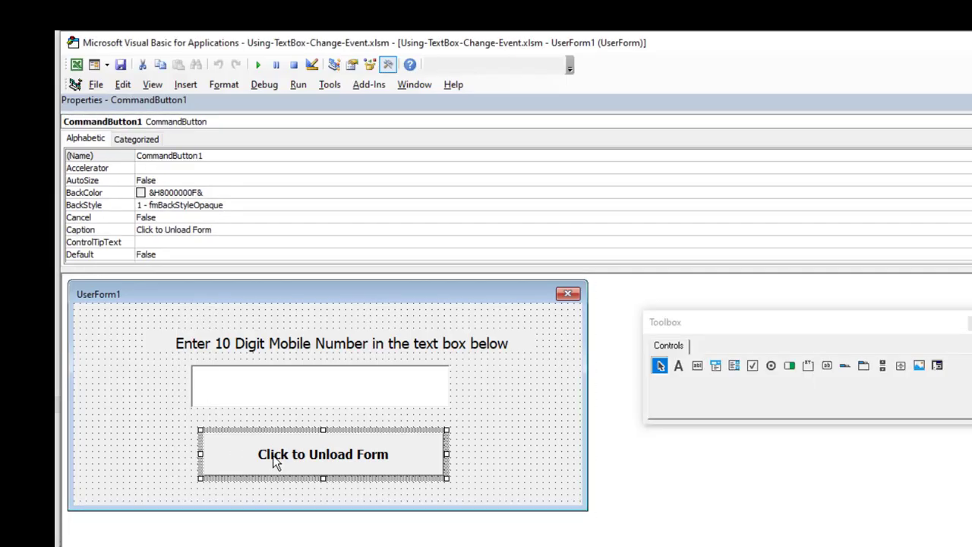
mouse_move(296, 430)
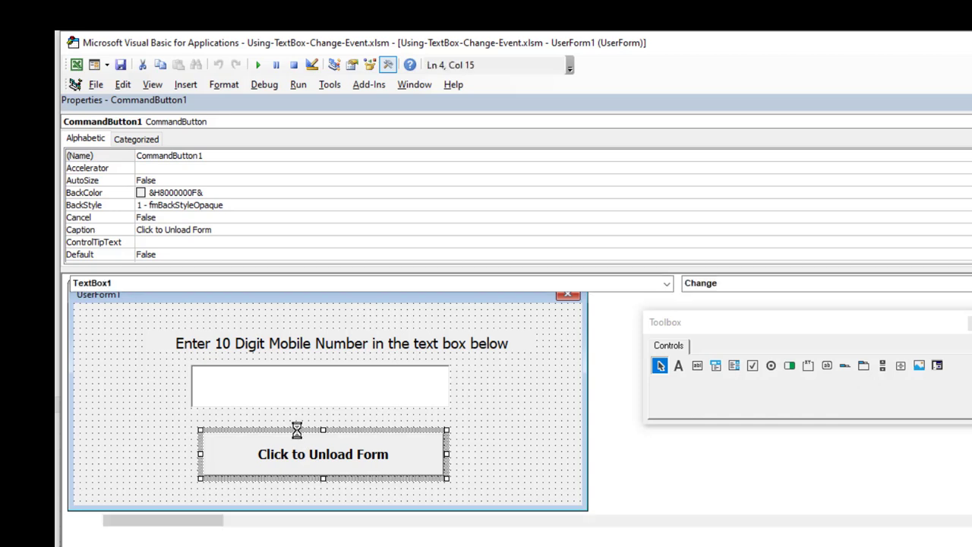
double_click(322, 454)
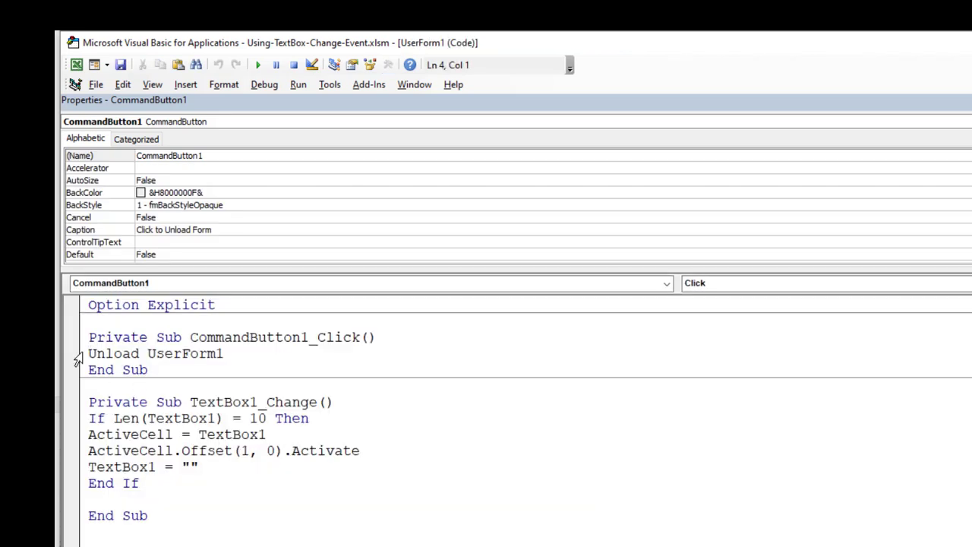